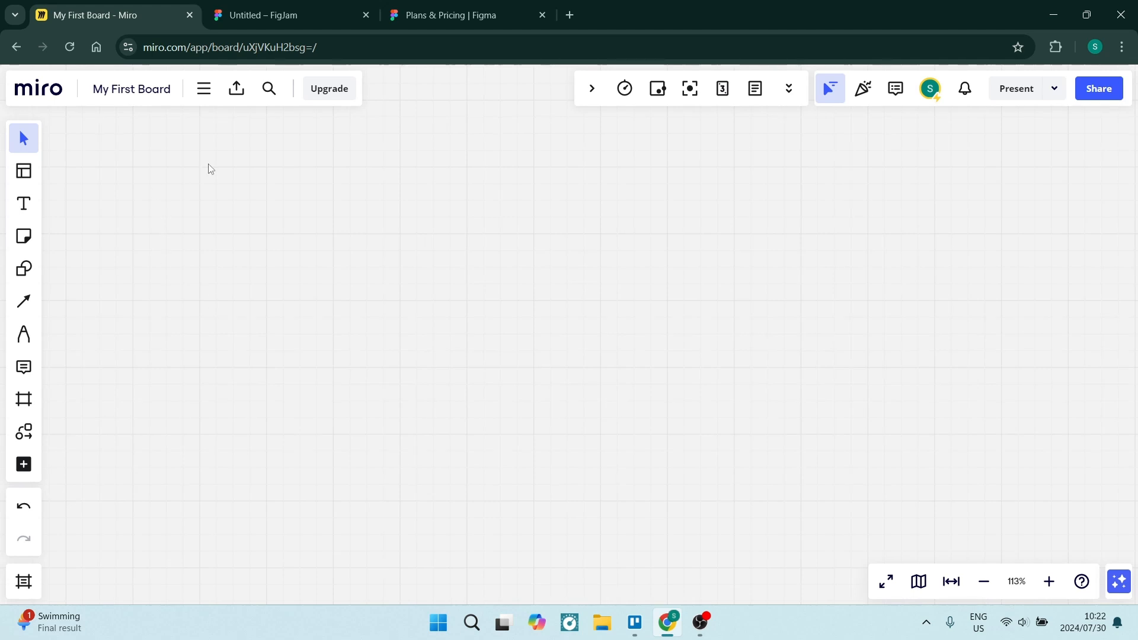
{"action": "mouse_move", "coordinate": [264, 155]}
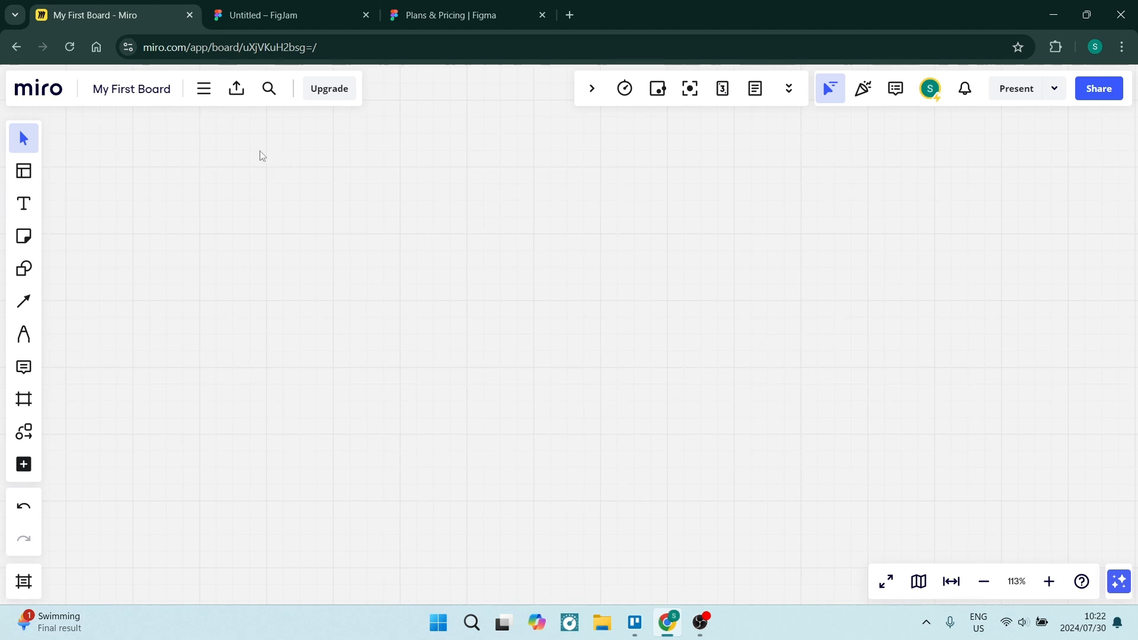
{"action": "mouse_move", "coordinate": [304, 237]}
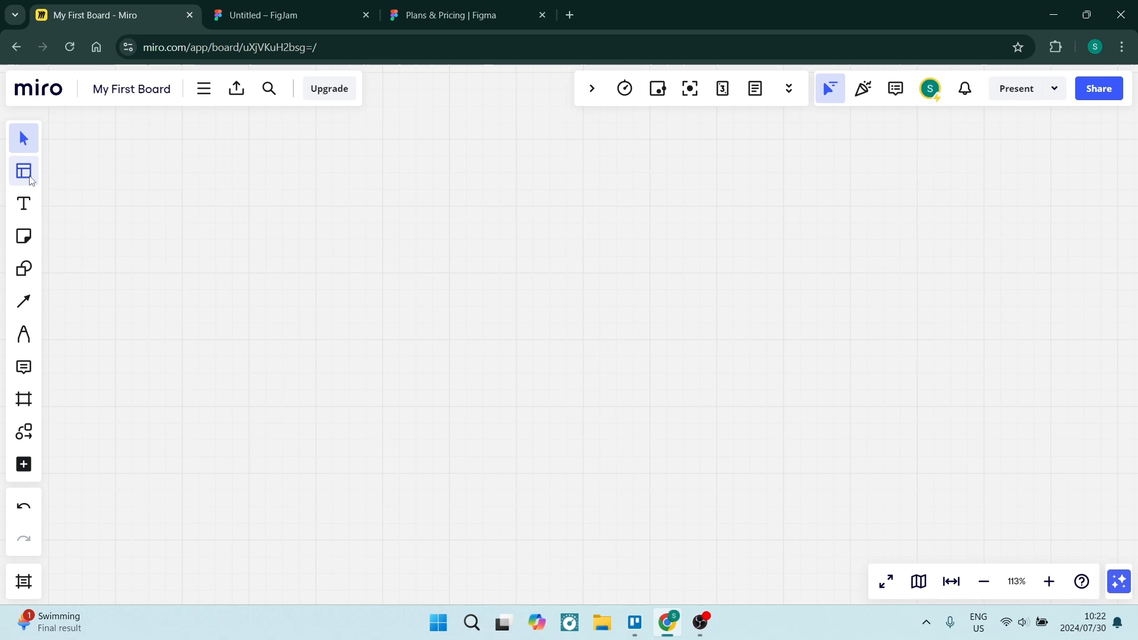
Add the Reverse Brainstorming template from the Ideation & Brainstorming category to the board.
{"action": "left_click", "coordinate": [23, 170]}
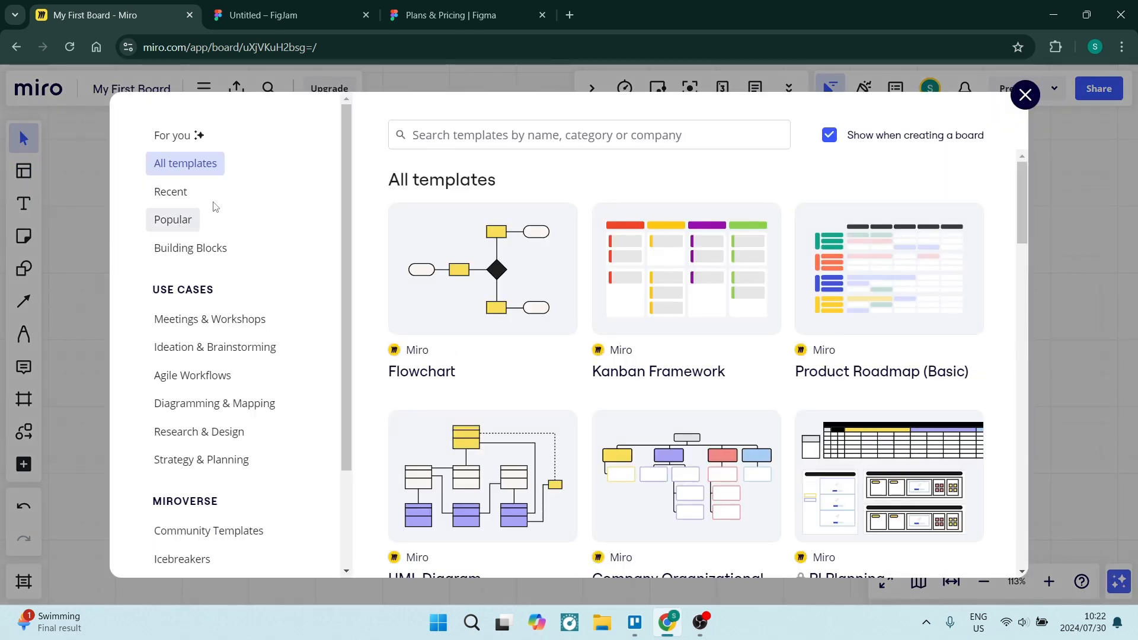
{"action": "scroll", "scroll_direction": "down", "scroll_amount": 3}
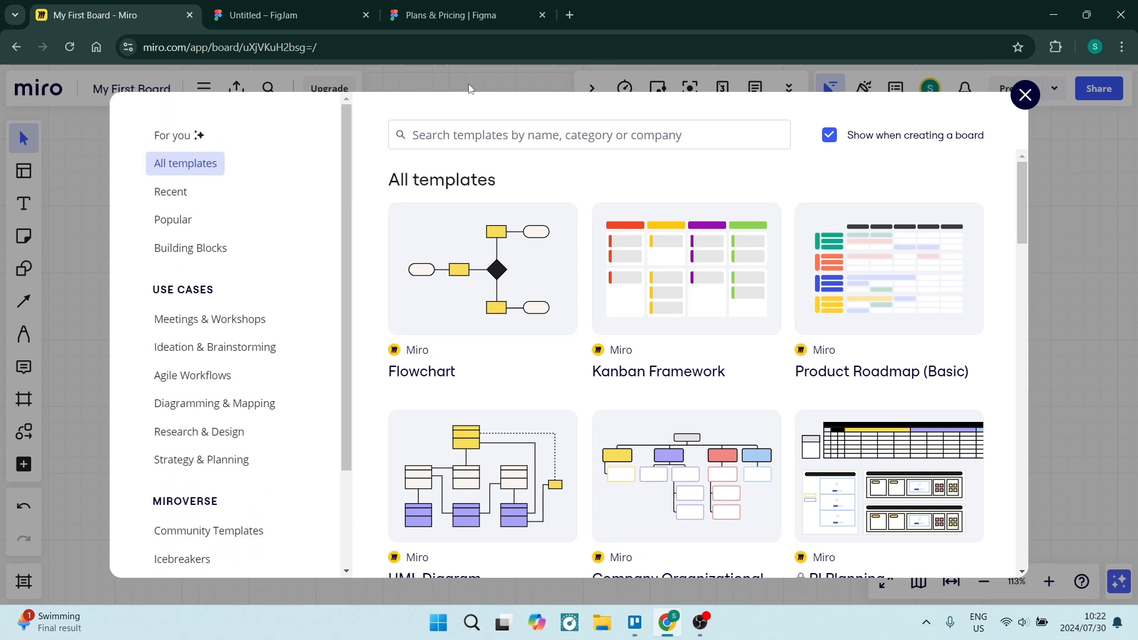
{"action": "left_click", "coordinate": [589, 134]}
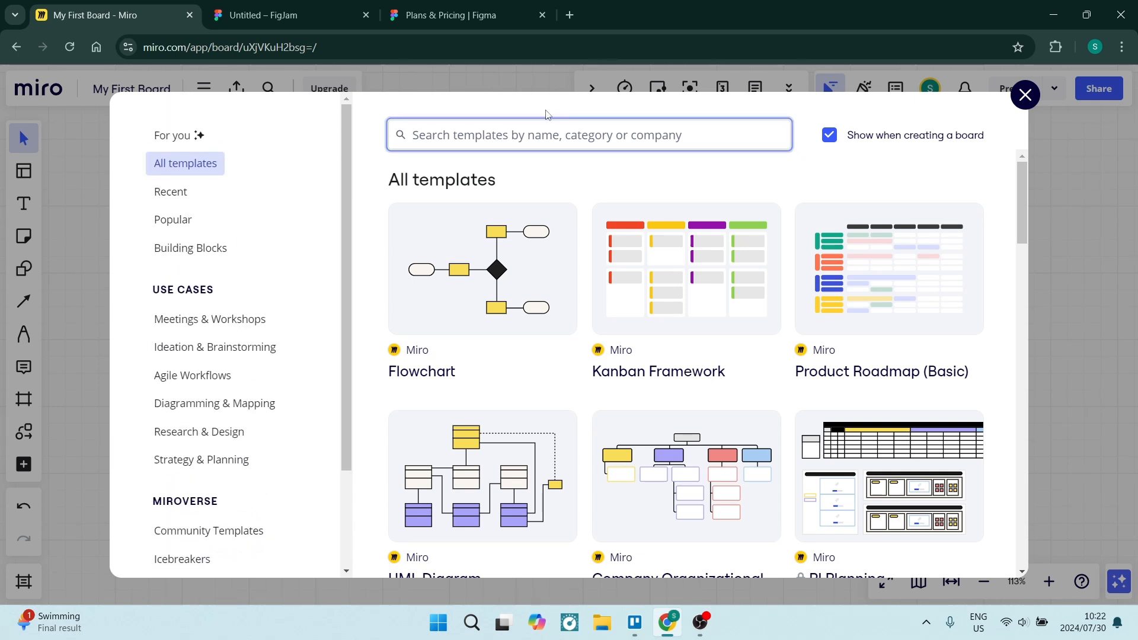
{"action": "mouse_move", "coordinate": [730, 166]}
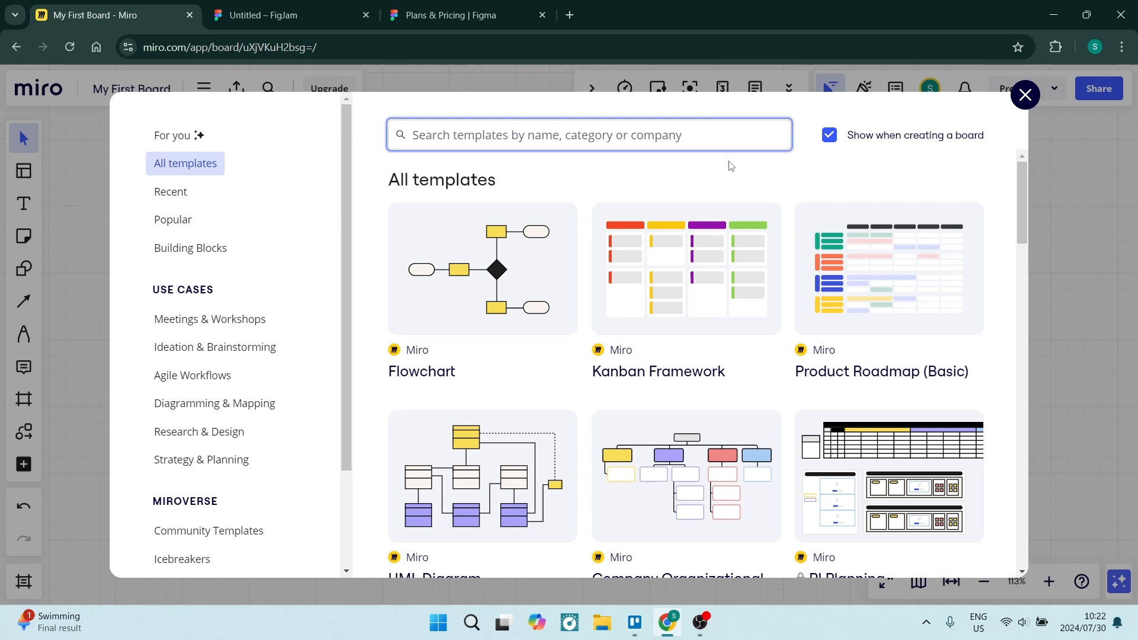
{"action": "left_click", "coordinate": [214, 346]}
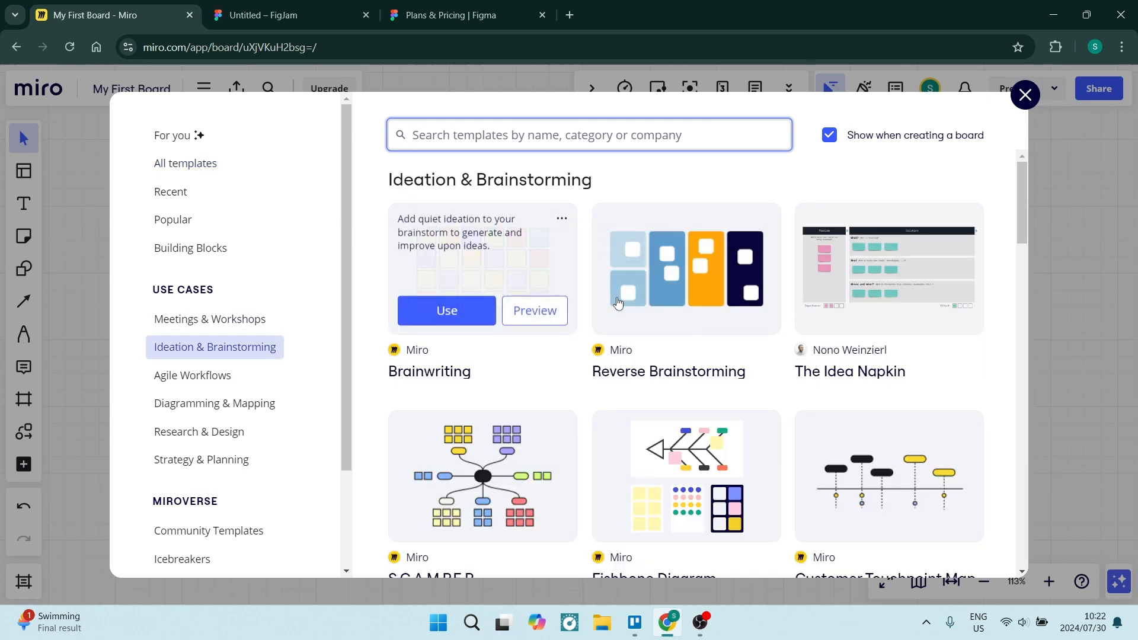
{"action": "left_click", "coordinate": [1025, 95]}
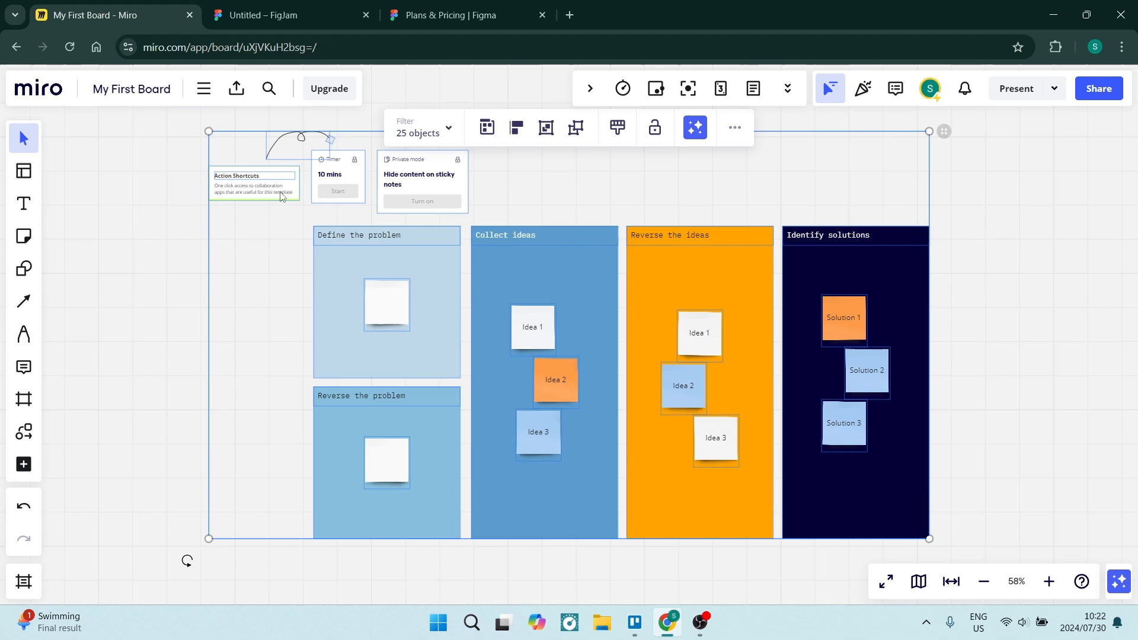
{"action": "mouse_move", "coordinate": [422, 302]}
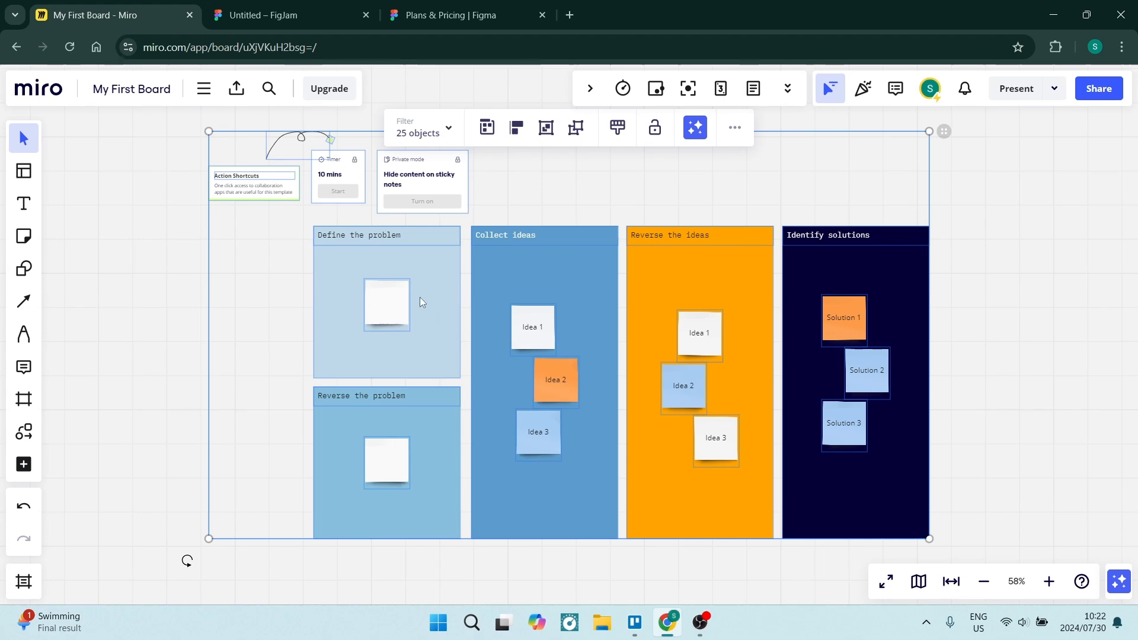
{"action": "mouse_move", "coordinate": [428, 132]}
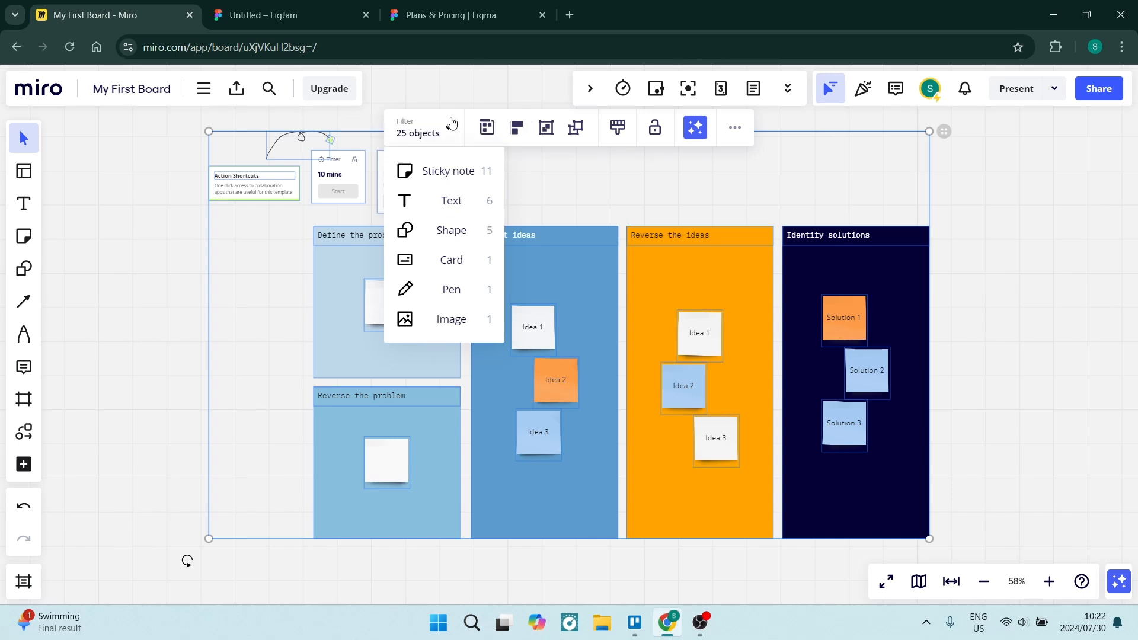
{"action": "mouse_move", "coordinate": [486, 128]}
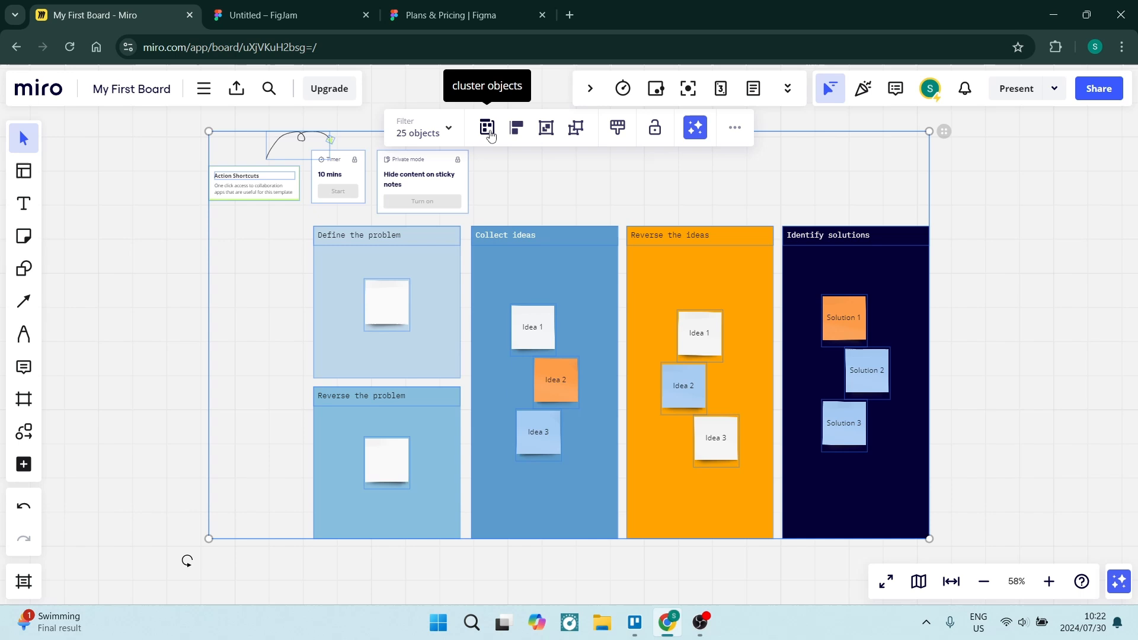
{"action": "mouse_move", "coordinate": [790, 204]}
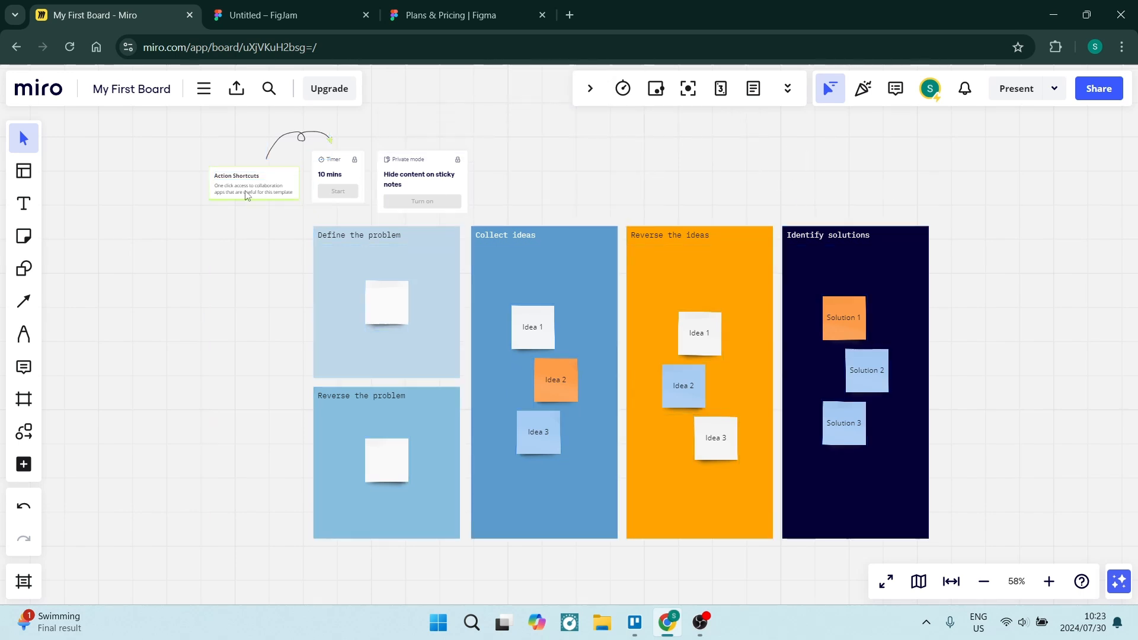
{"action": "left_click", "coordinate": [247, 190]}
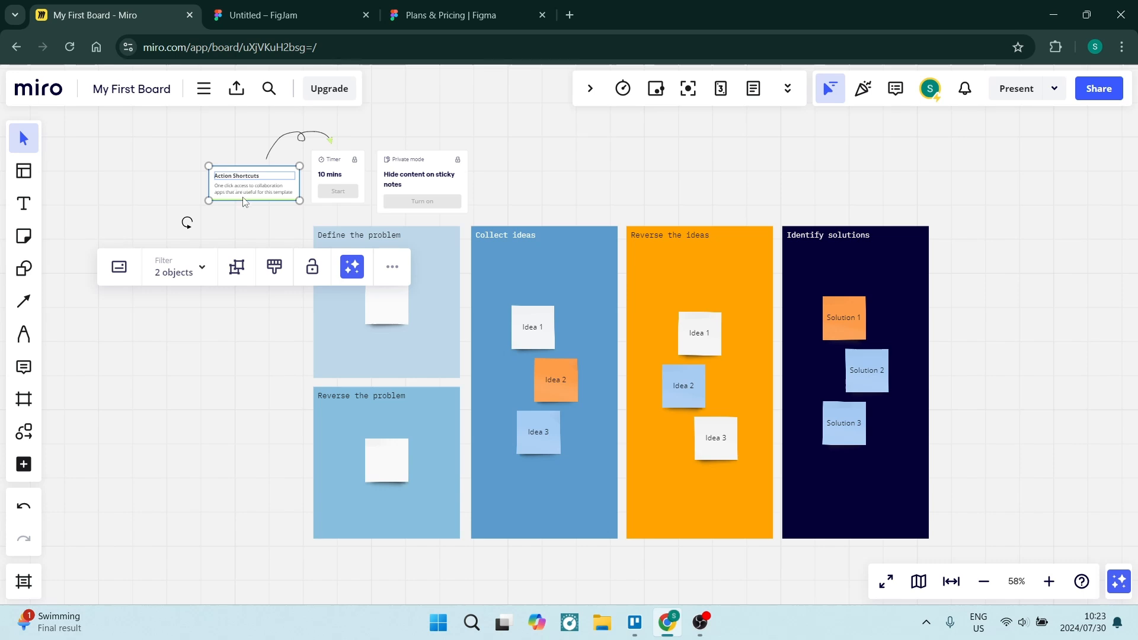
{"action": "left_click", "coordinate": [351, 267]}
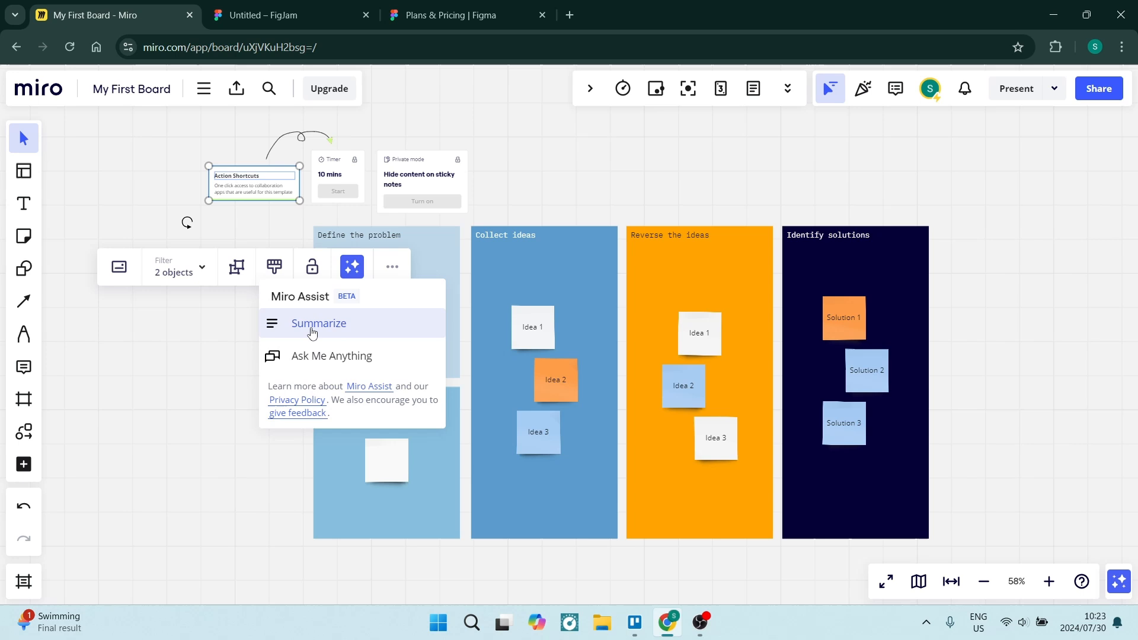
{"action": "mouse_move", "coordinate": [287, 237]}
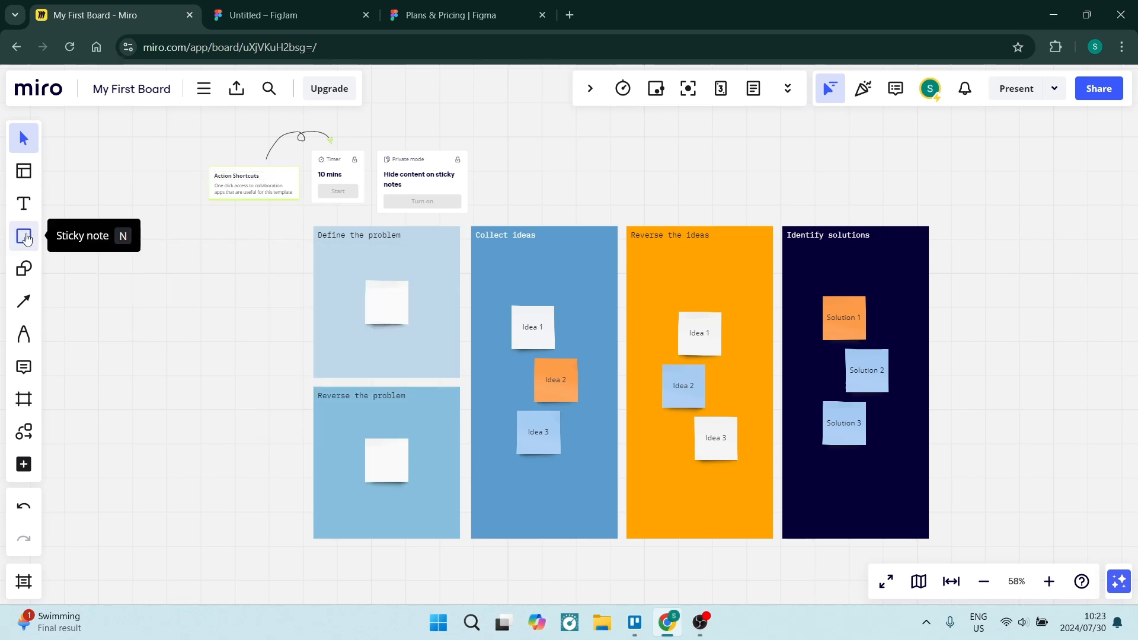
Place a yellow sticky note reading 'First Idea' left of the template.
{"action": "left_click", "coordinate": [23, 236]}
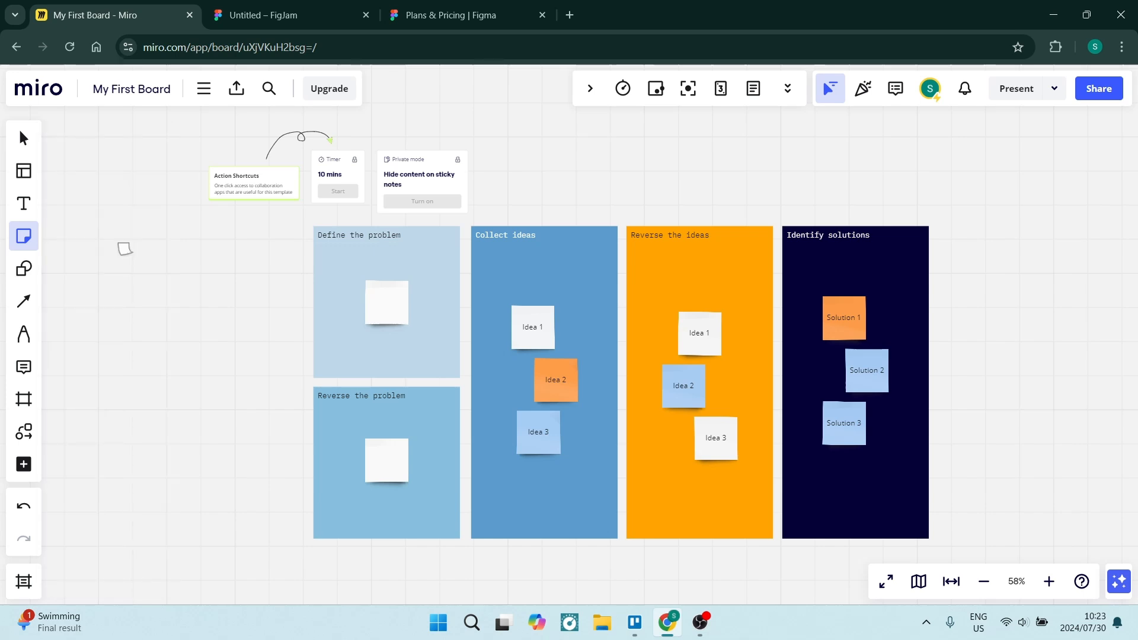
{"action": "left_click", "coordinate": [124, 249]}
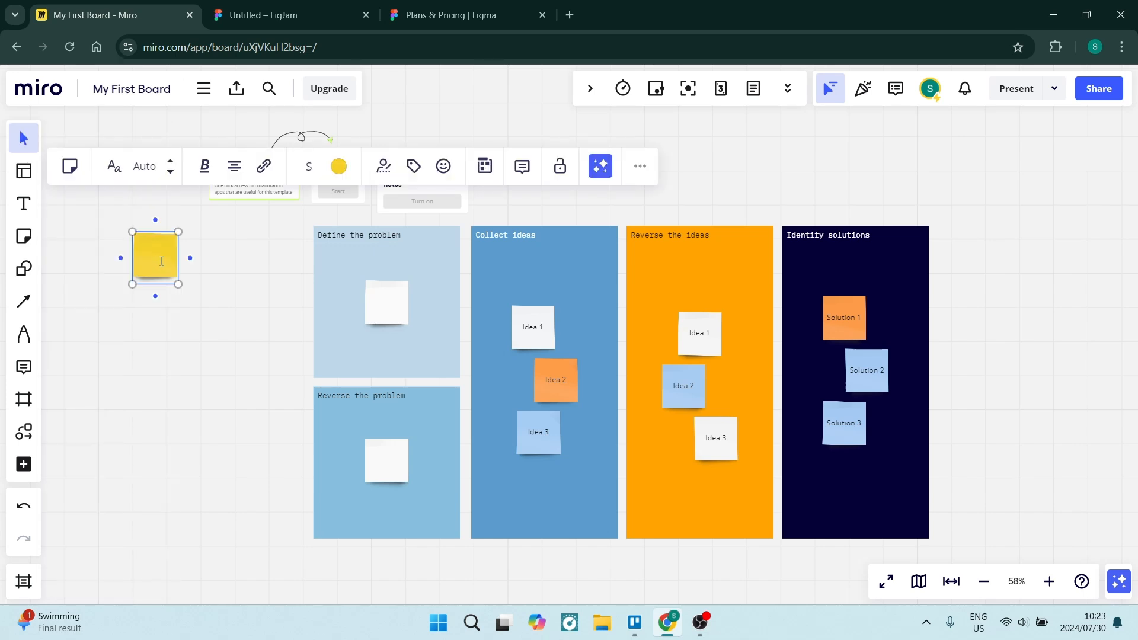
{"action": "type", "text": "First"}
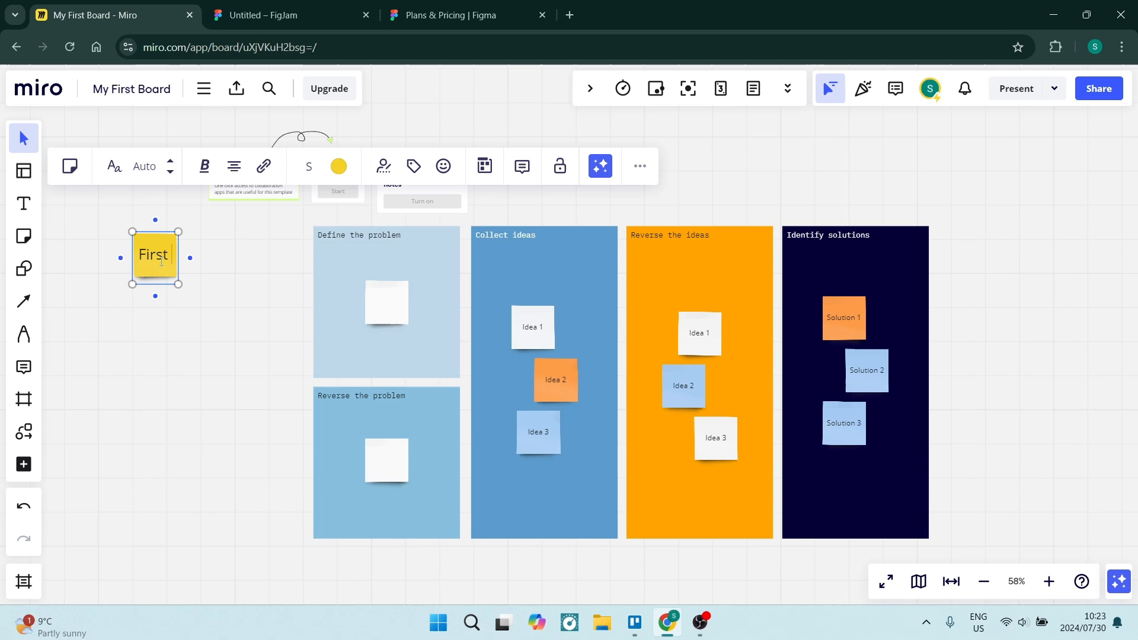
{"action": "type", "text": "Idea"}
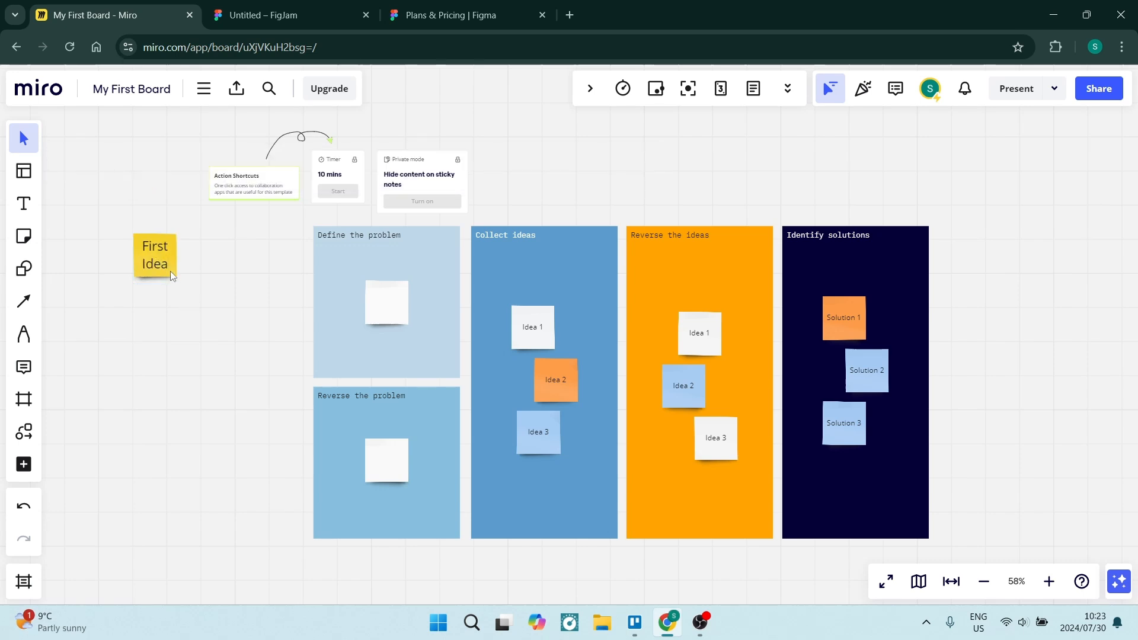
Select the First Idea note and show the AI assistant actions for it.
{"action": "left_click", "coordinate": [156, 255]}
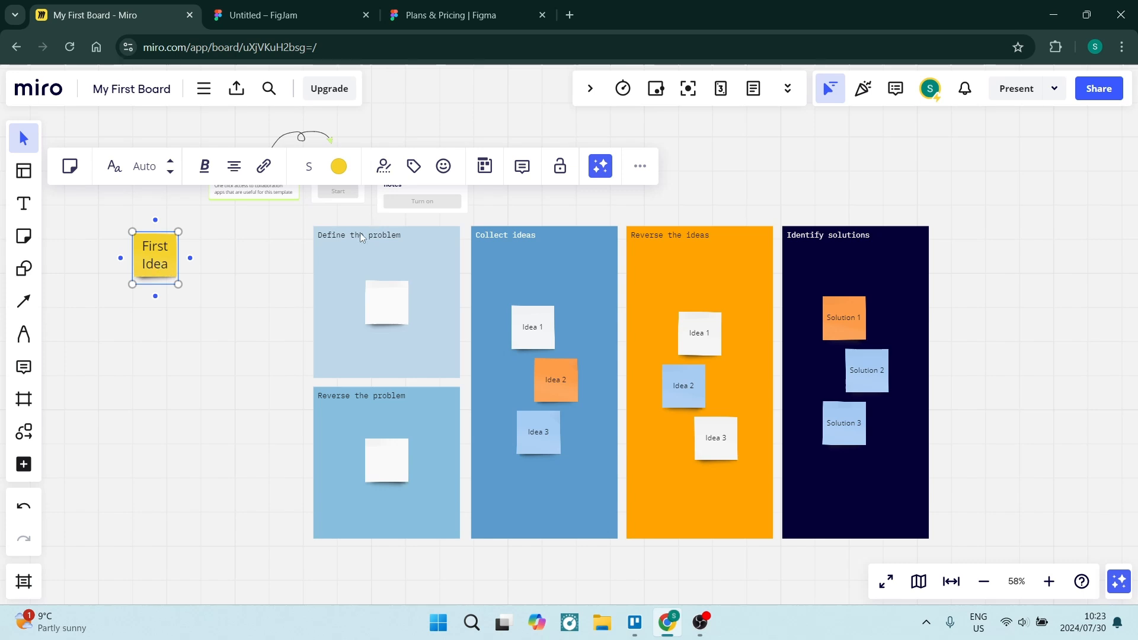
{"action": "left_click", "coordinate": [600, 166]}
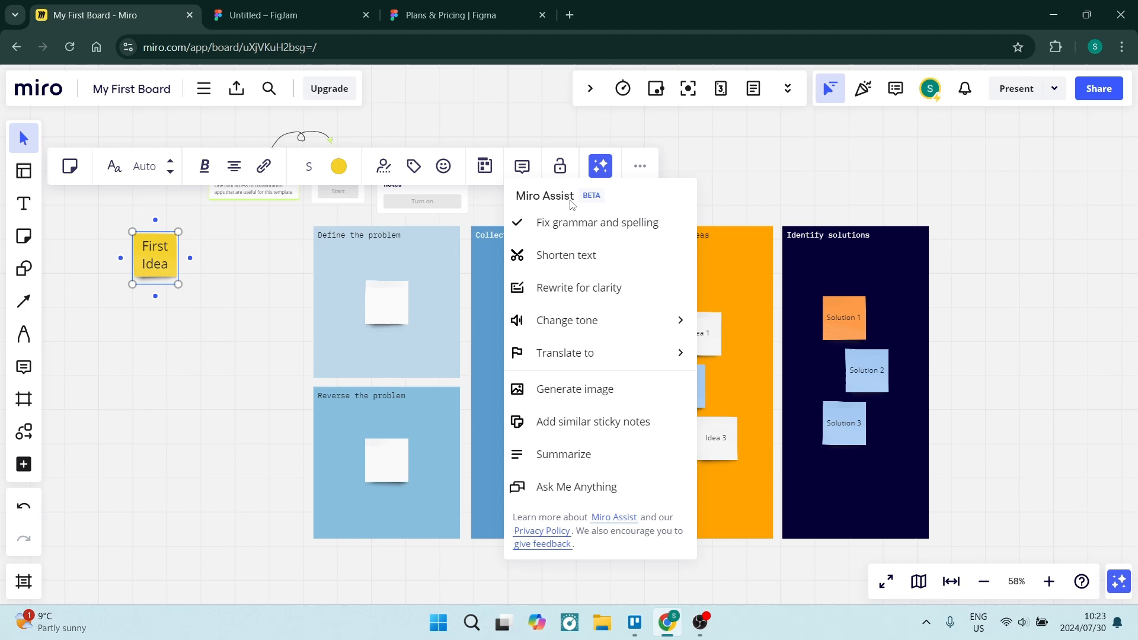
{"action": "mouse_move", "coordinate": [636, 234]}
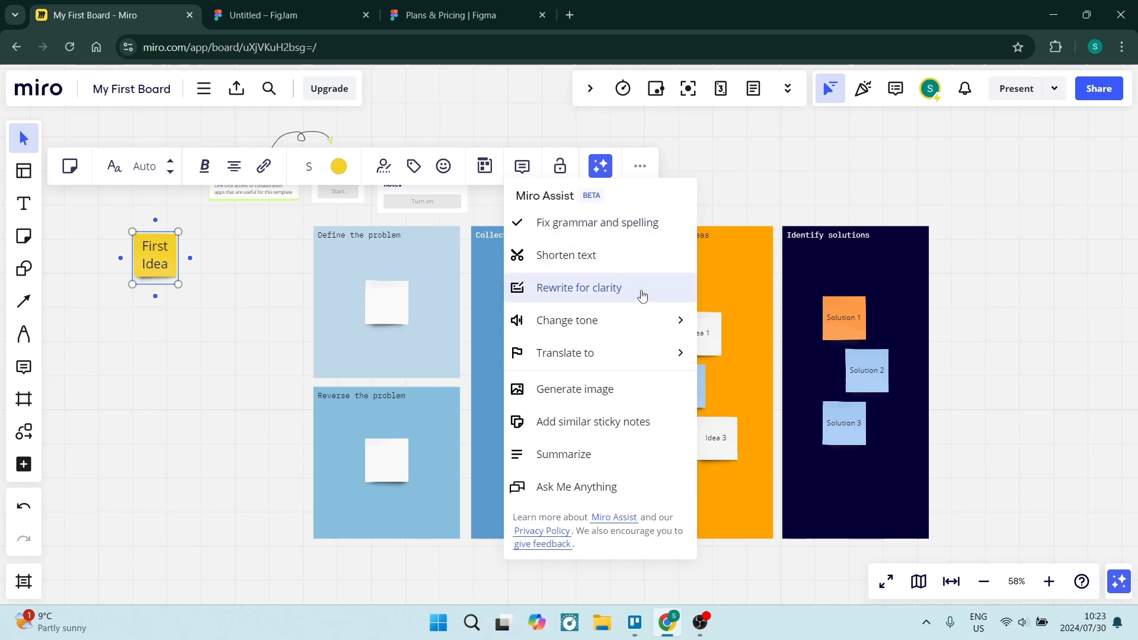
{"action": "mouse_move", "coordinate": [614, 353]}
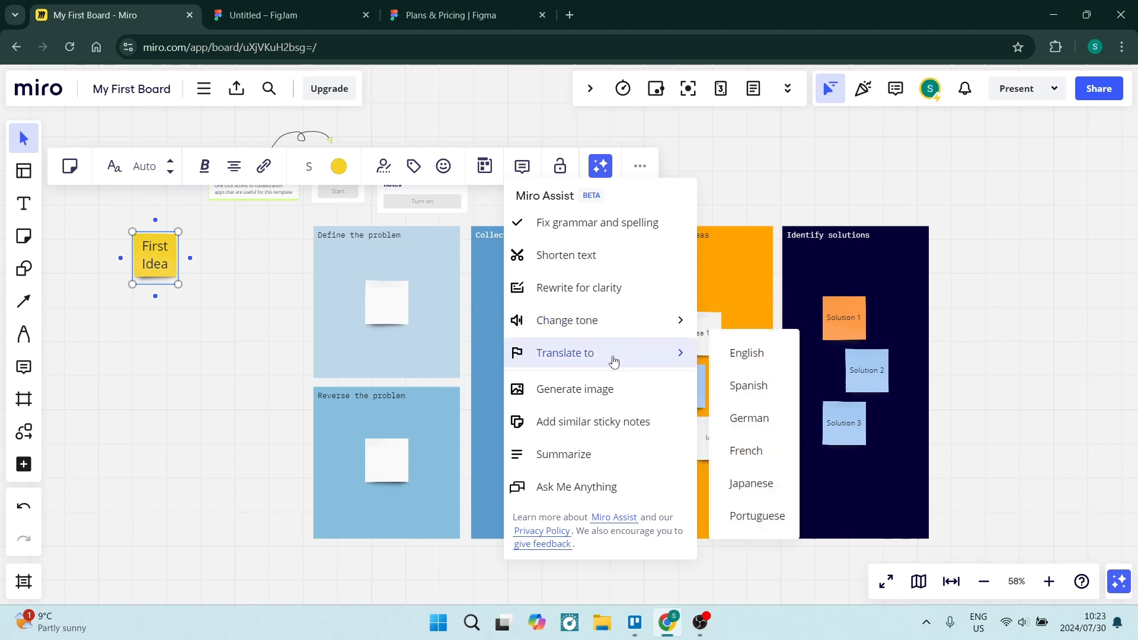
{"action": "mouse_move", "coordinate": [757, 502]}
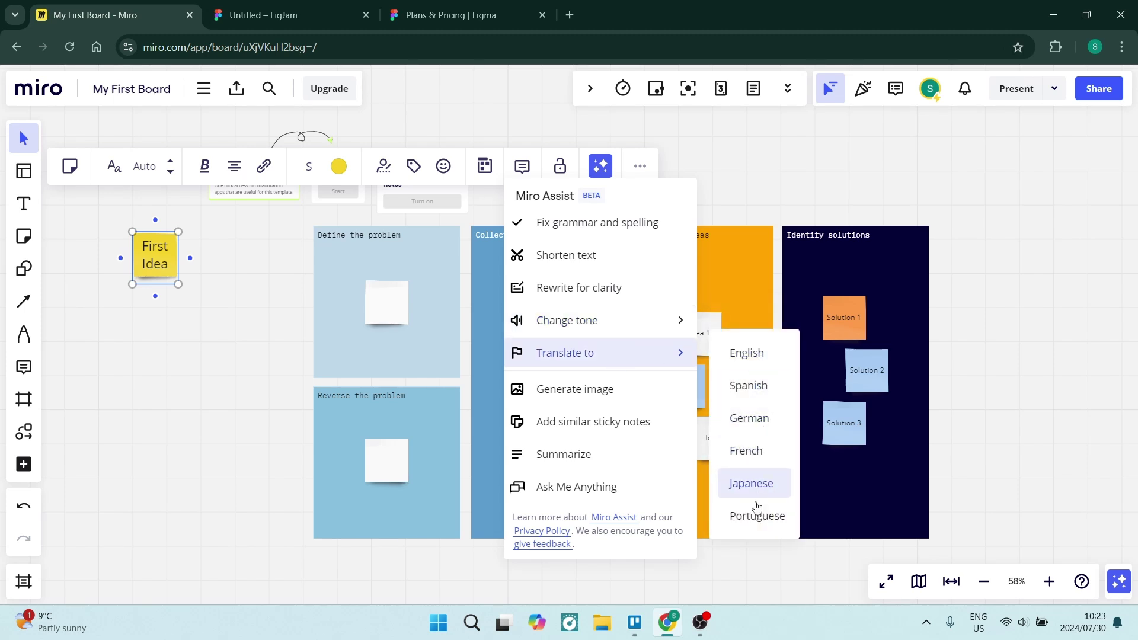
{"action": "mouse_move", "coordinate": [575, 401]}
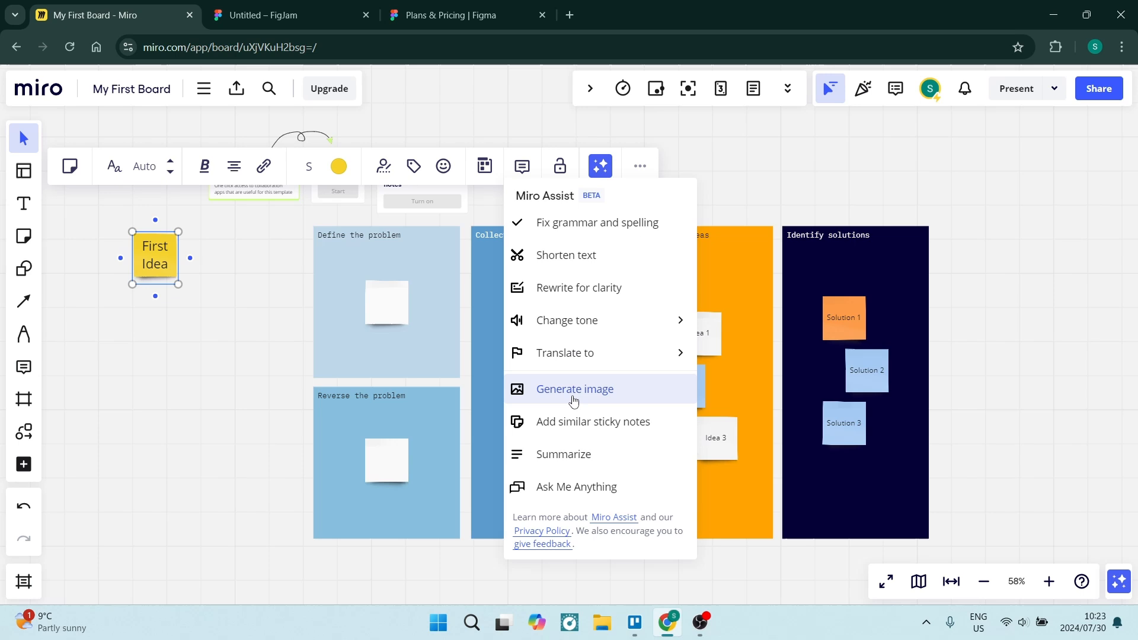
{"action": "mouse_move", "coordinate": [587, 434]}
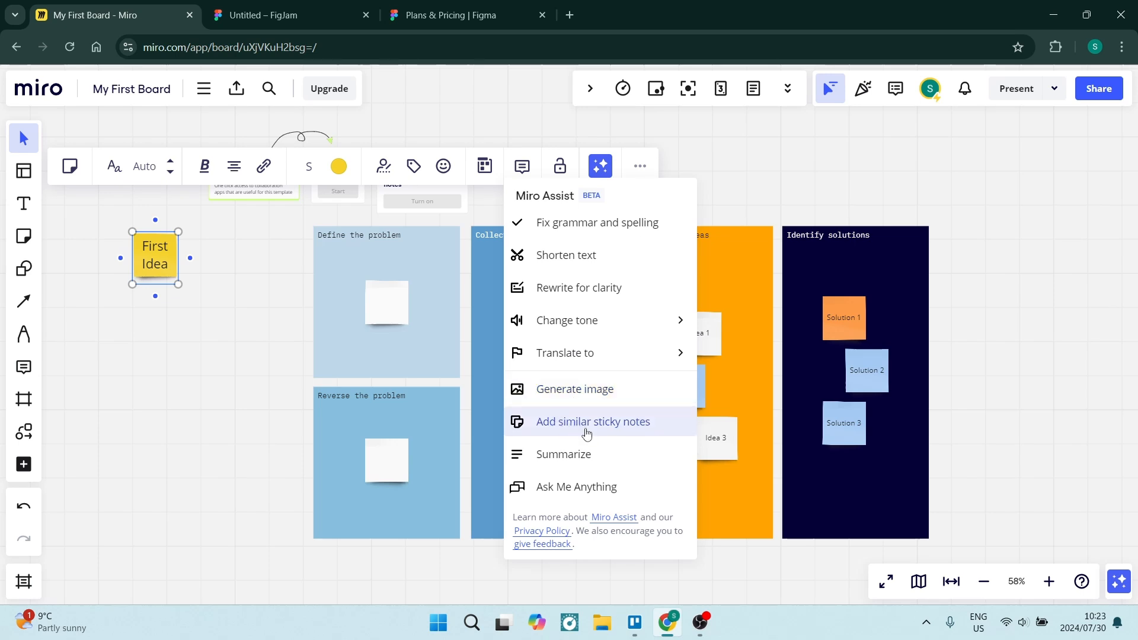
{"action": "mouse_move", "coordinate": [579, 491]}
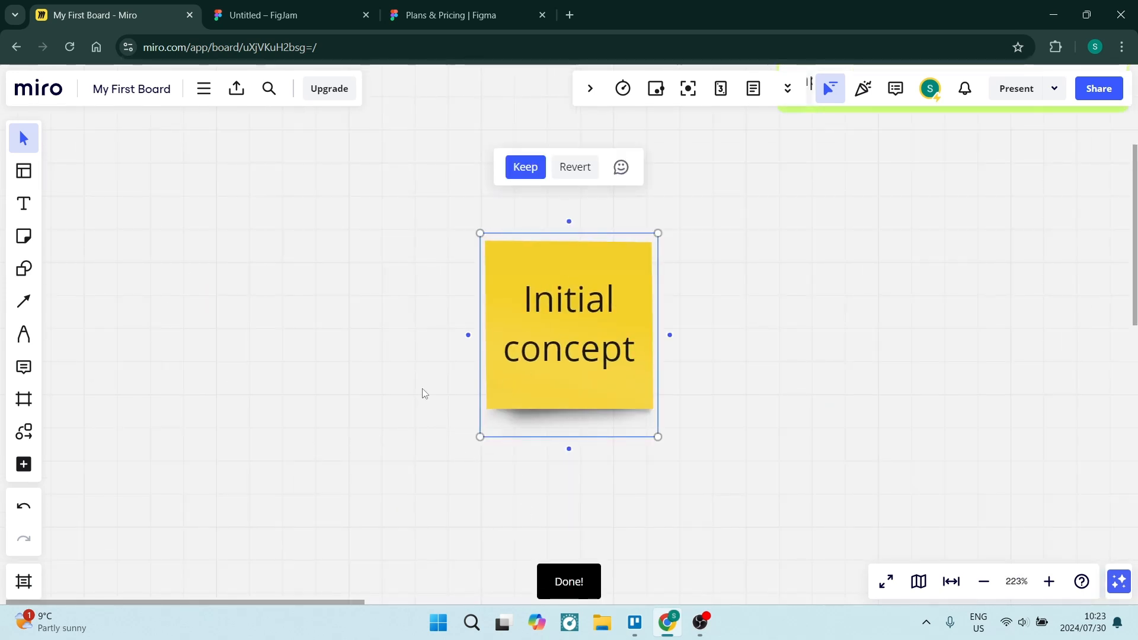
Keep the AI-rewritten note text 'Initial concept'.
{"action": "left_click", "coordinate": [525, 166]}
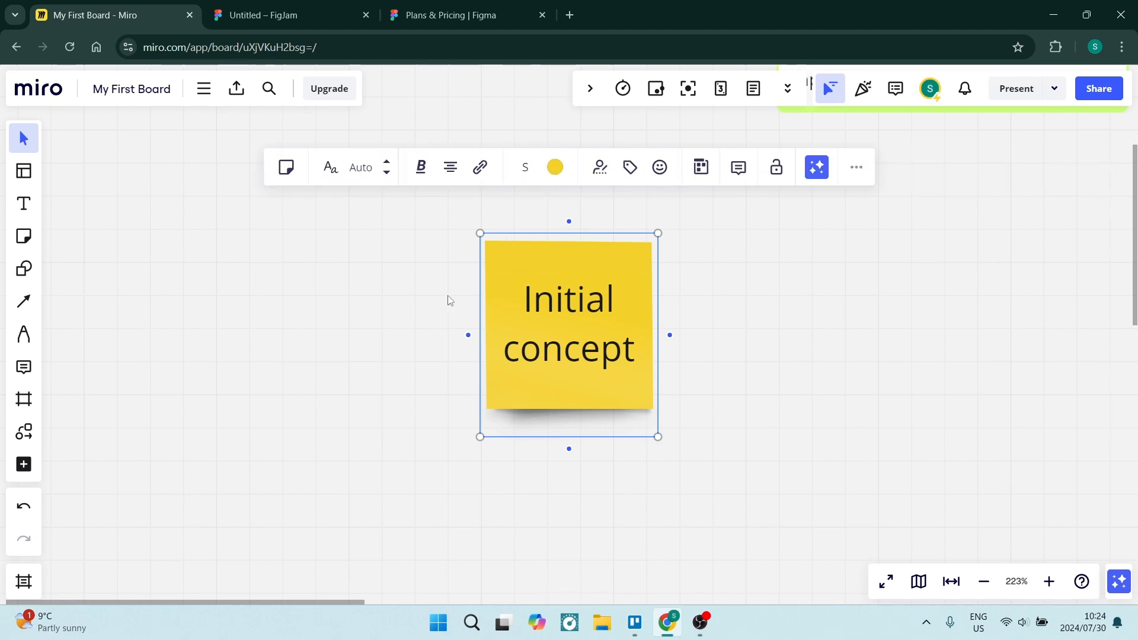
{"action": "mouse_move", "coordinate": [417, 273]}
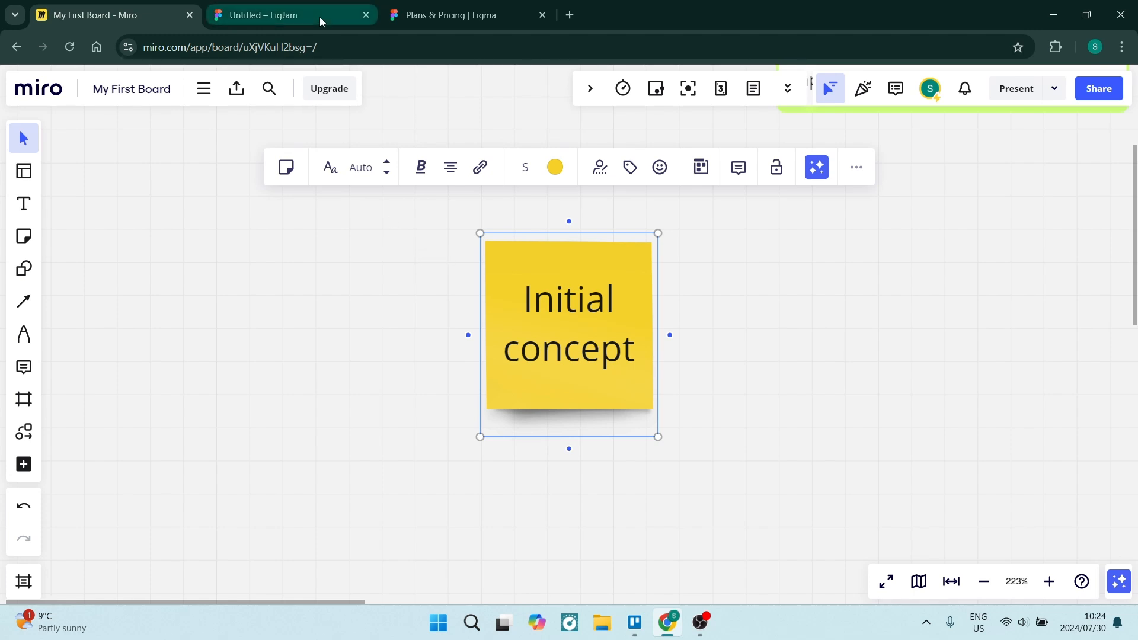
Switch to the FigJam board showing the Environmental Education YouTube Channel mind map.
{"action": "left_click", "coordinate": [282, 17]}
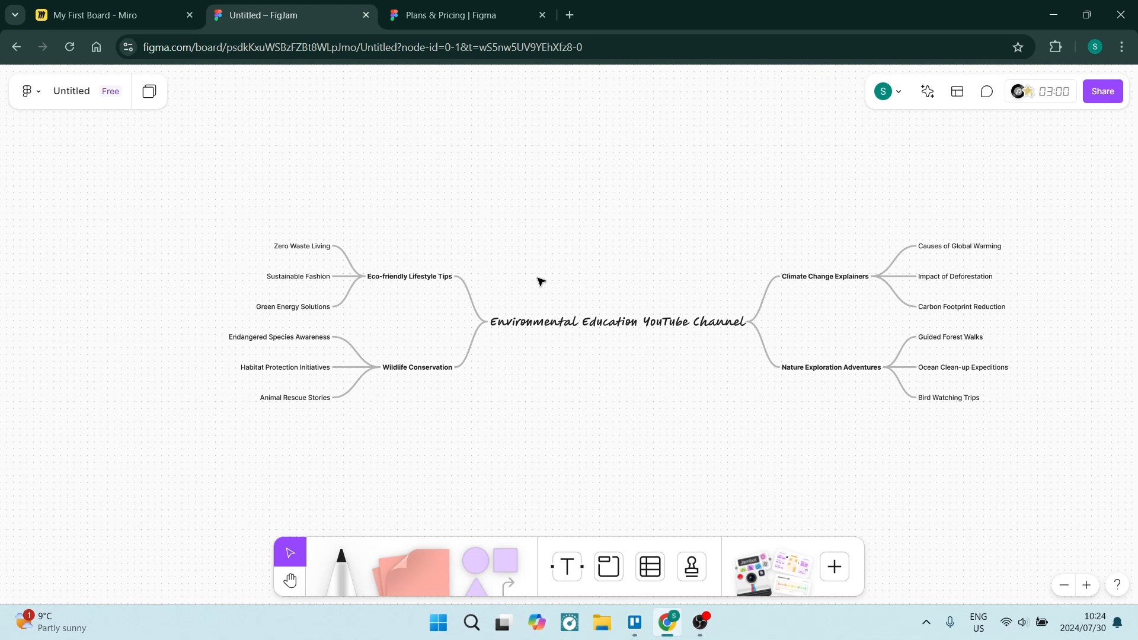
{"action": "mouse_move", "coordinate": [420, 515]}
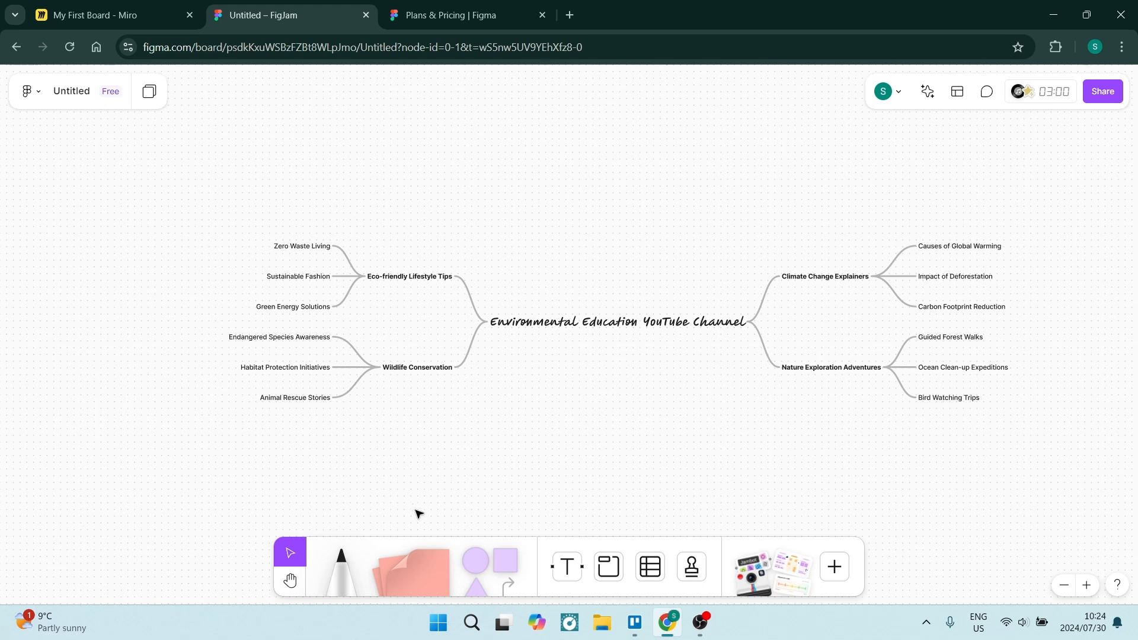
{"action": "mouse_move", "coordinate": [455, 448]}
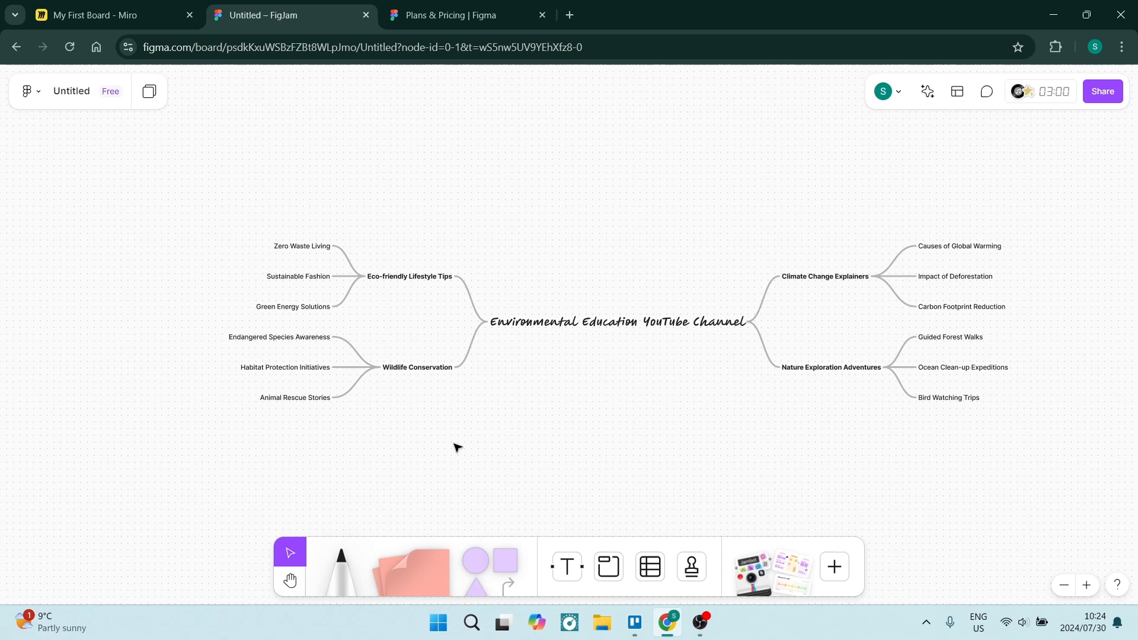
{"action": "left_click", "coordinate": [289, 581]}
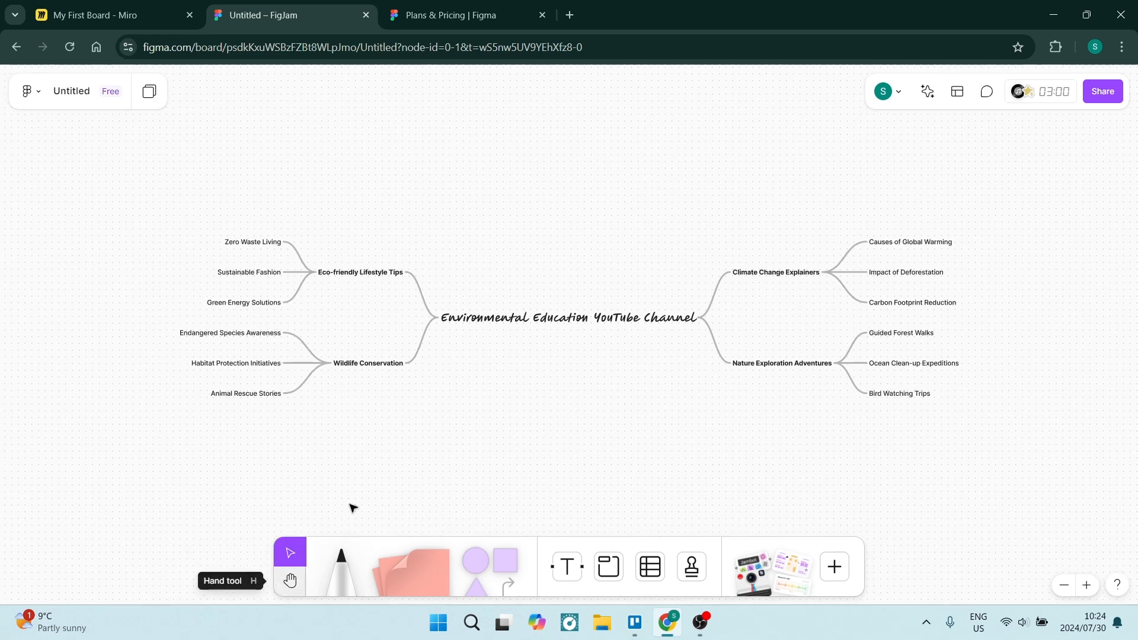
{"action": "left_click", "coordinate": [568, 318]}
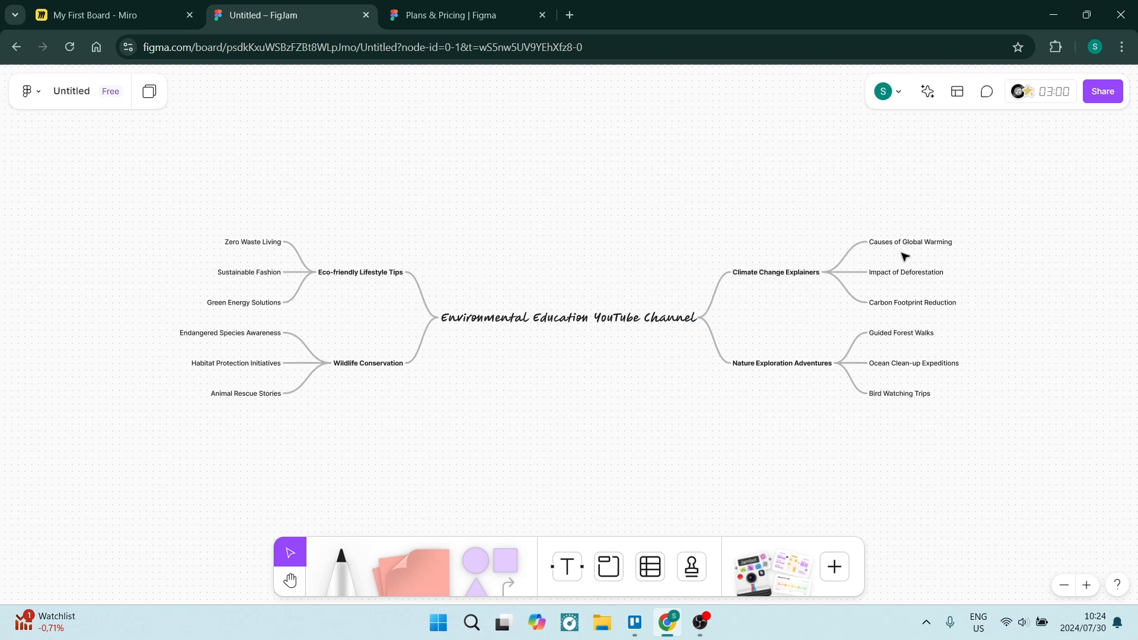
{"action": "mouse_move", "coordinate": [289, 553]}
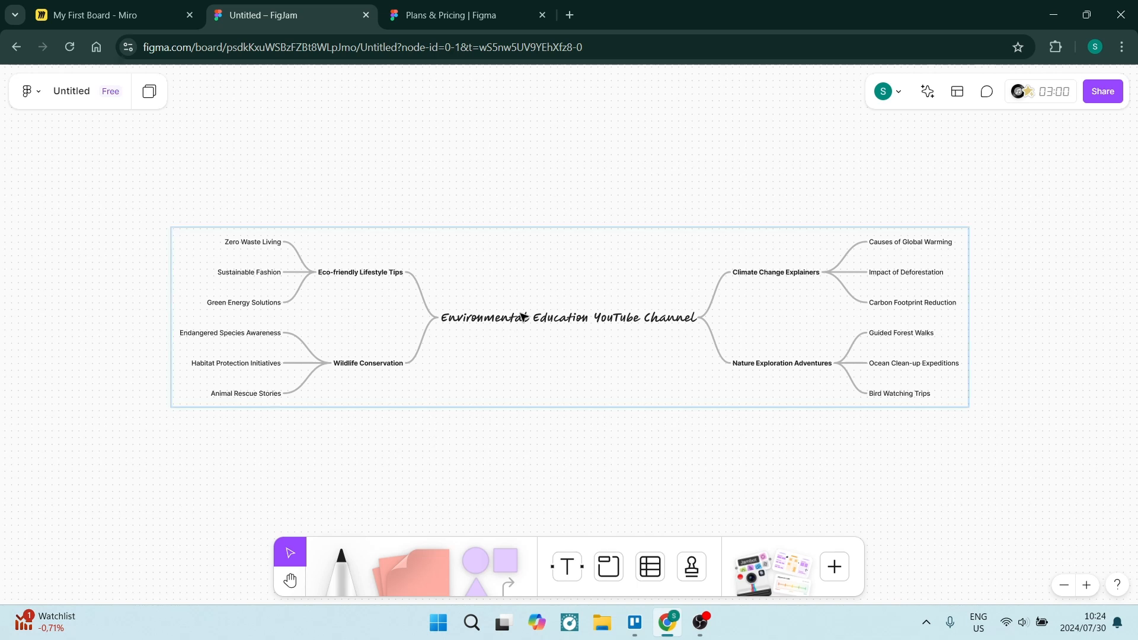
Generate AI idea branches like Sustainable Fashion Guides from the central Environmental Education topic.
{"action": "left_click", "coordinate": [564, 318]}
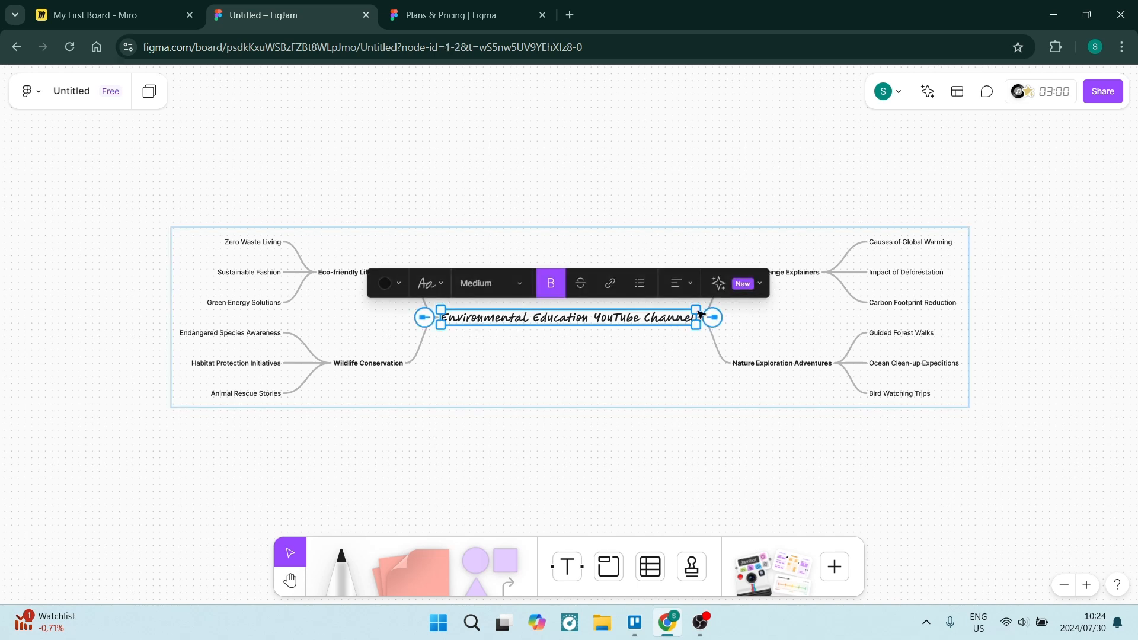
{"action": "left_click", "coordinate": [718, 282]}
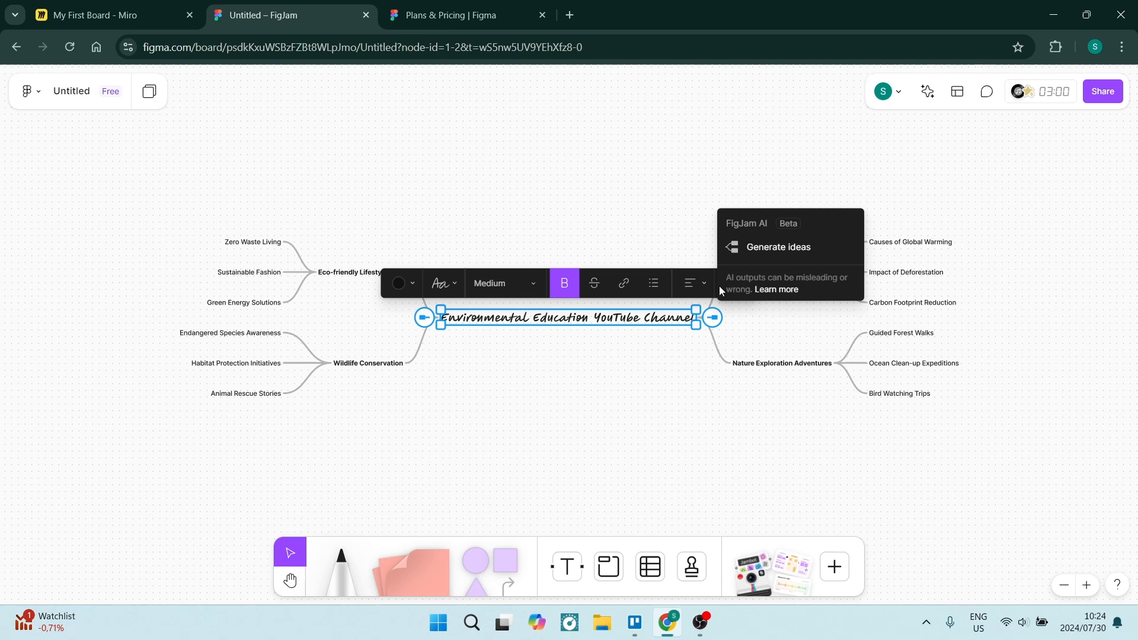
{"action": "mouse_move", "coordinate": [788, 248]}
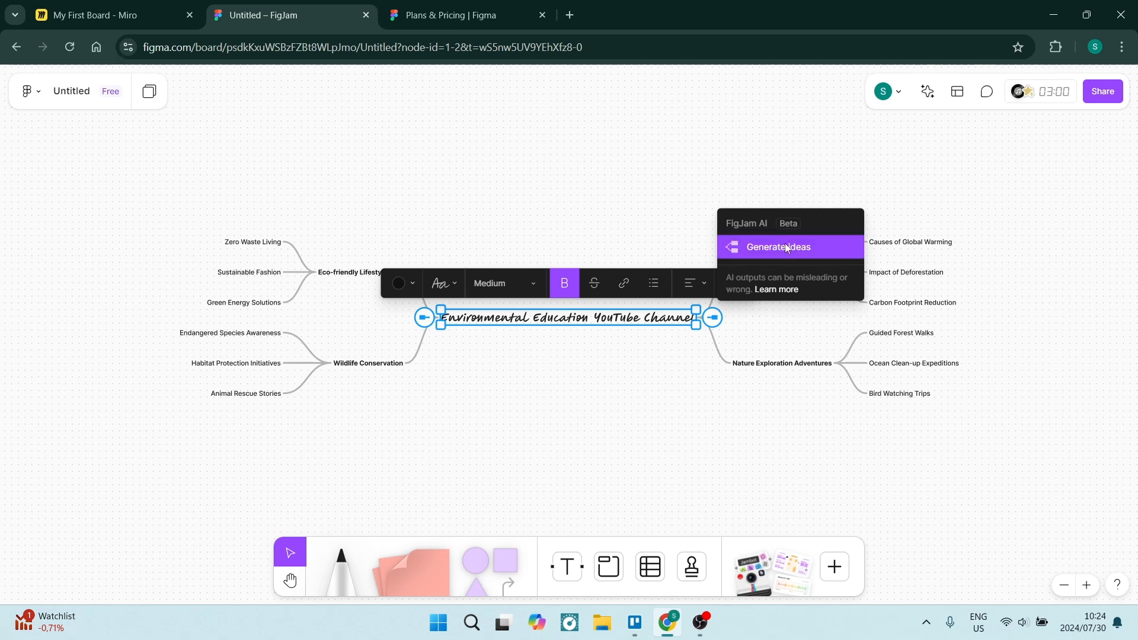
{"action": "left_click", "coordinate": [778, 247]}
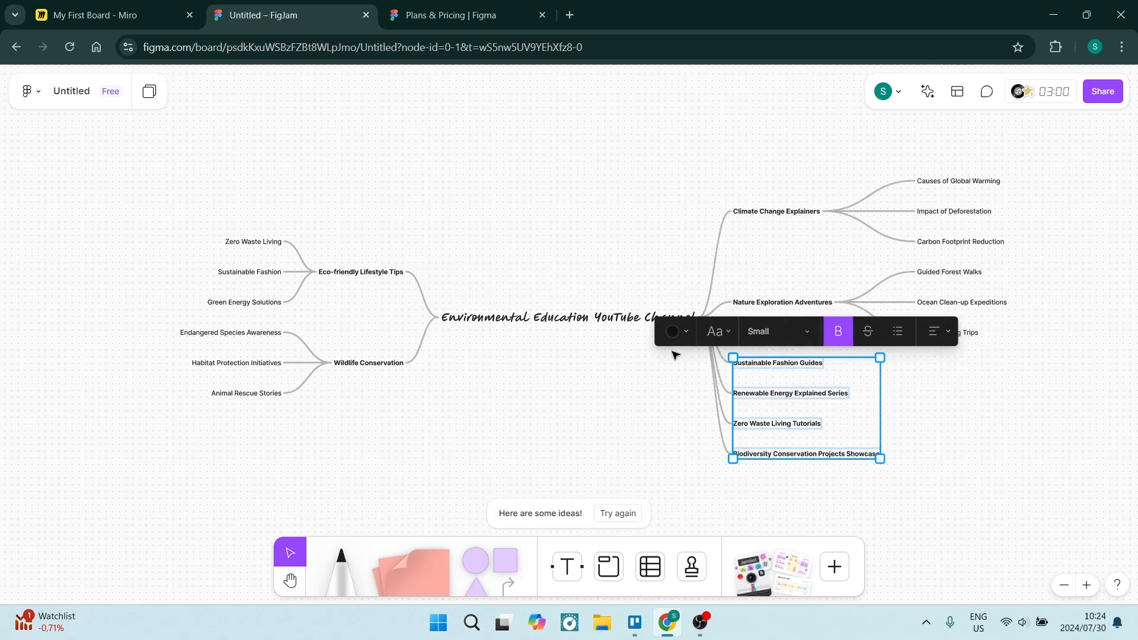
{"action": "mouse_move", "coordinate": [823, 406]}
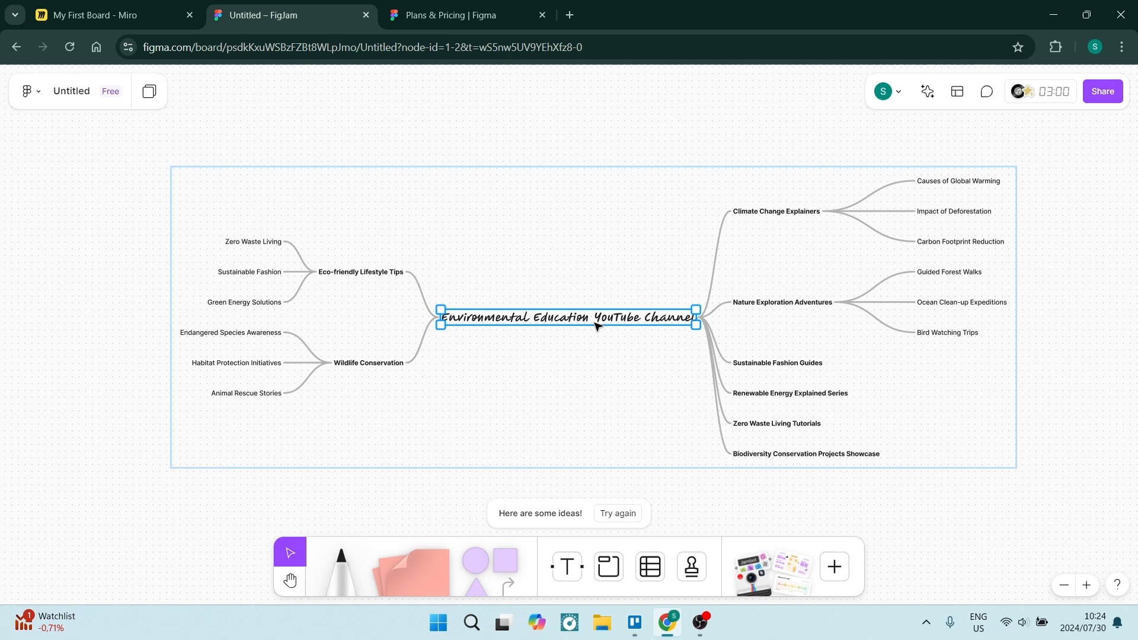
{"action": "left_click", "coordinate": [927, 91]}
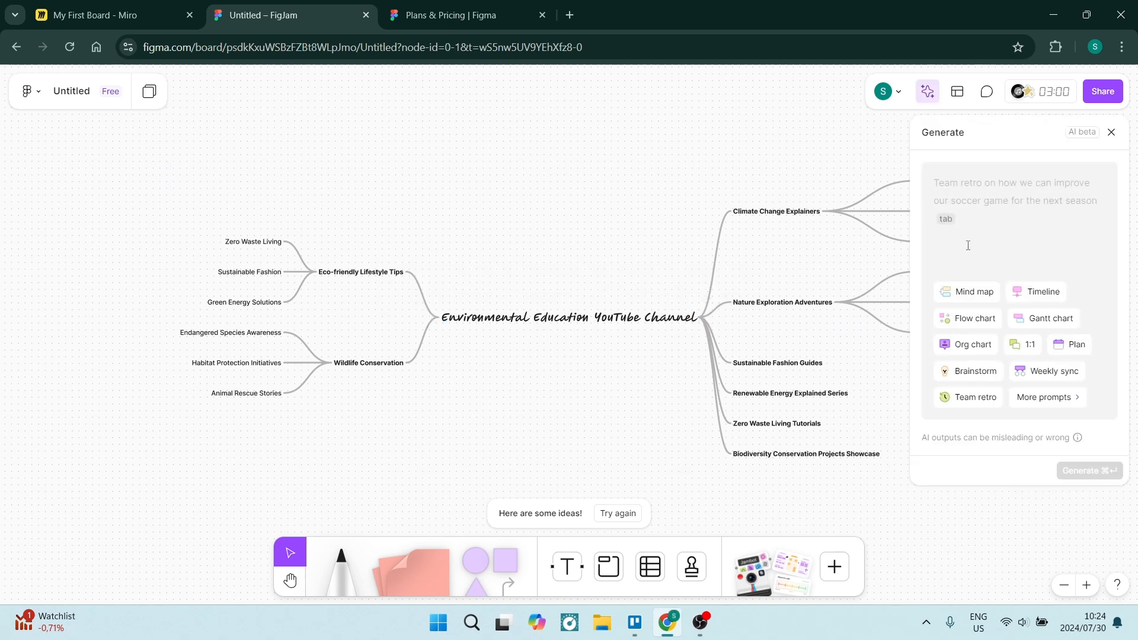
Generate a mind map from the prompt 'Video ideas for a youtube channel focused on environmental education'.
{"action": "type", "text": "Video ideas for a youtube channel focused on environmental education"}
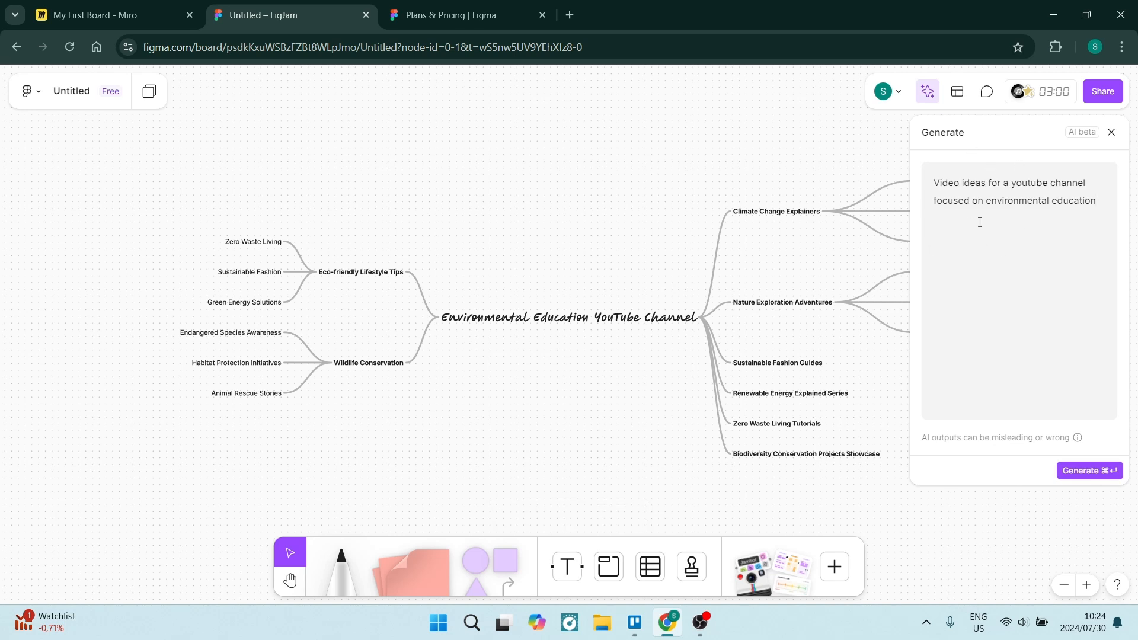
{"action": "mouse_move", "coordinate": [1026, 330]}
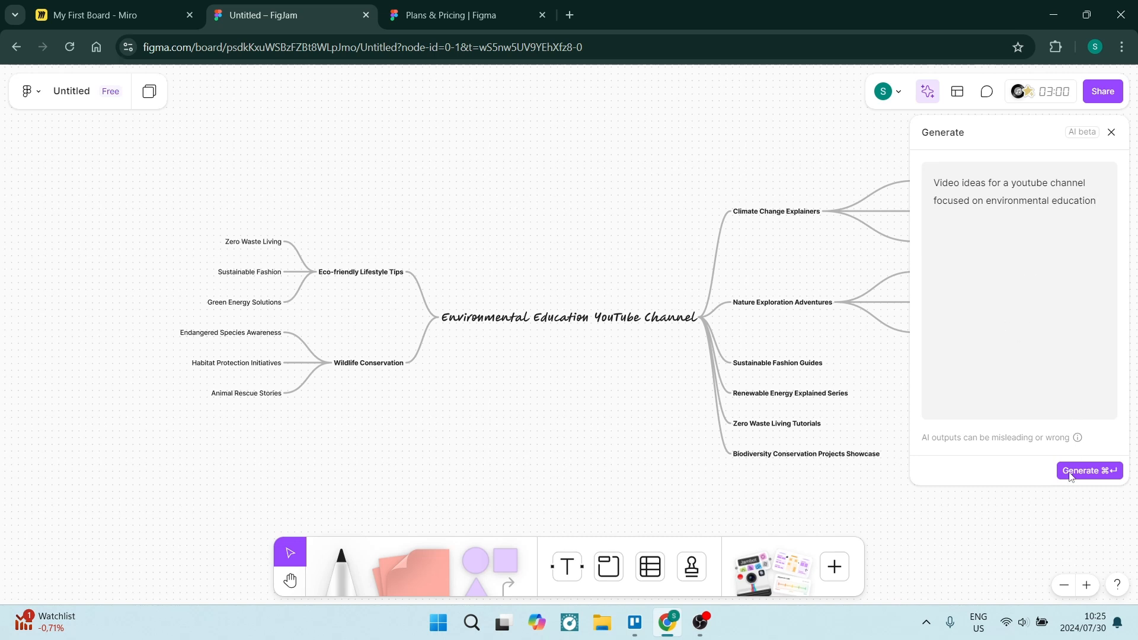
{"action": "left_click", "coordinate": [1089, 471]}
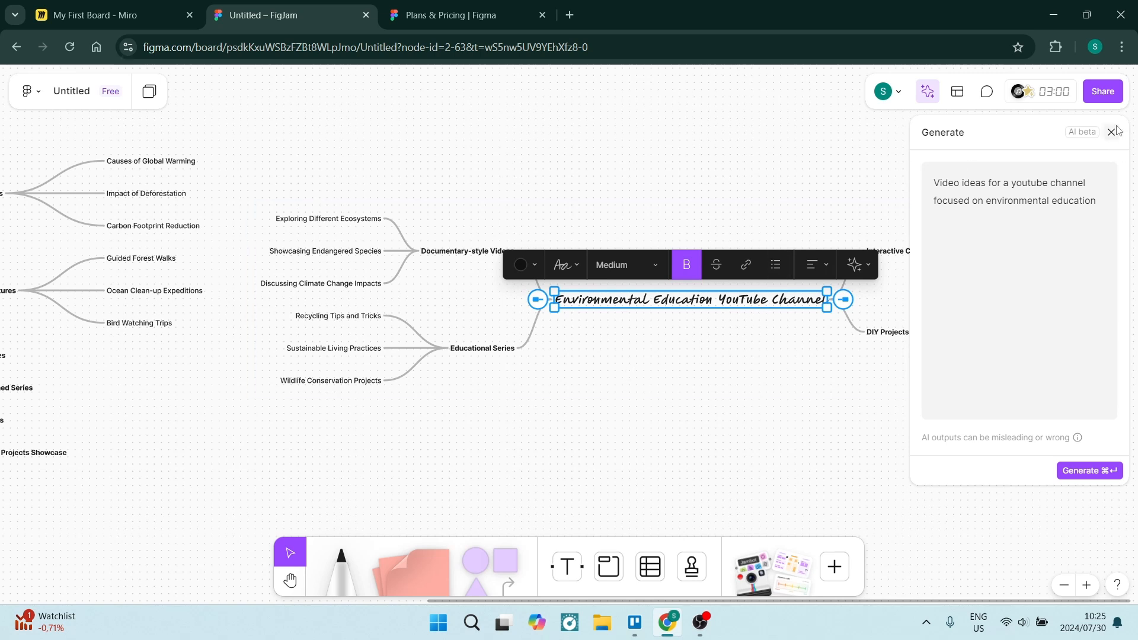
Close the Generate panel and view the new map's Interactive Content and DIY Projects branches.
{"action": "left_click", "coordinate": [1112, 132]}
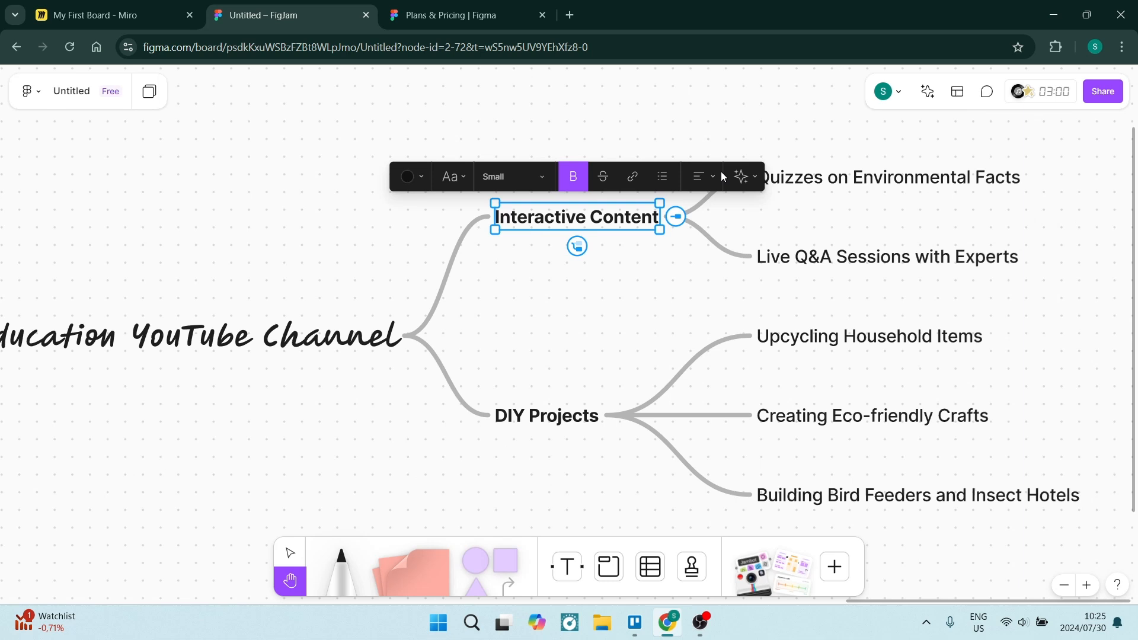
{"action": "left_click", "coordinate": [739, 176]}
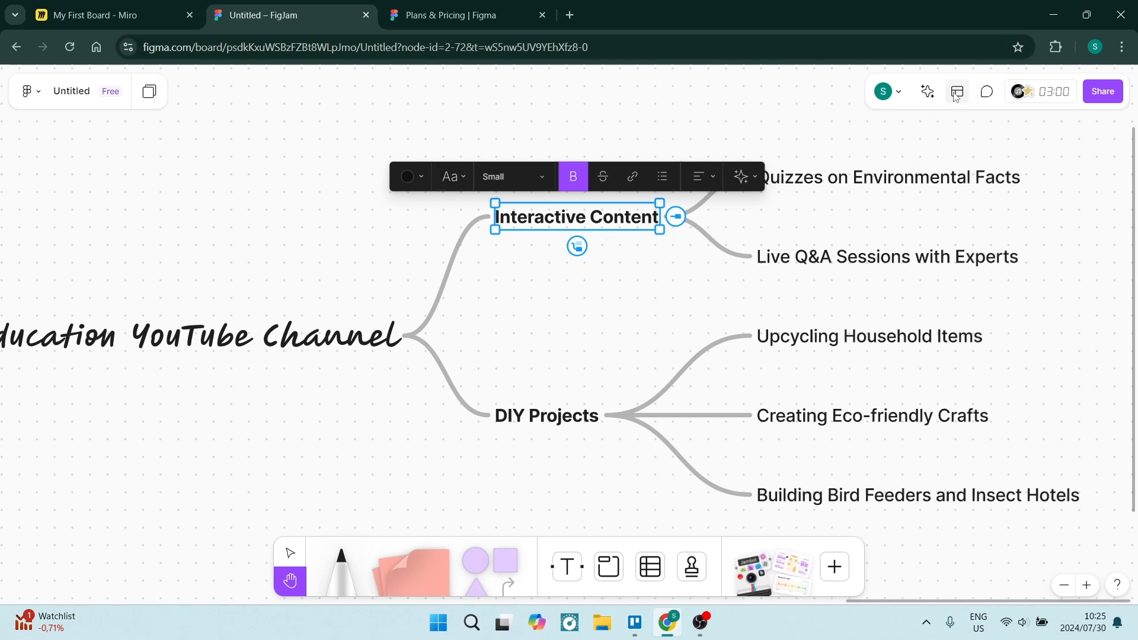
{"action": "left_click", "coordinate": [958, 91]}
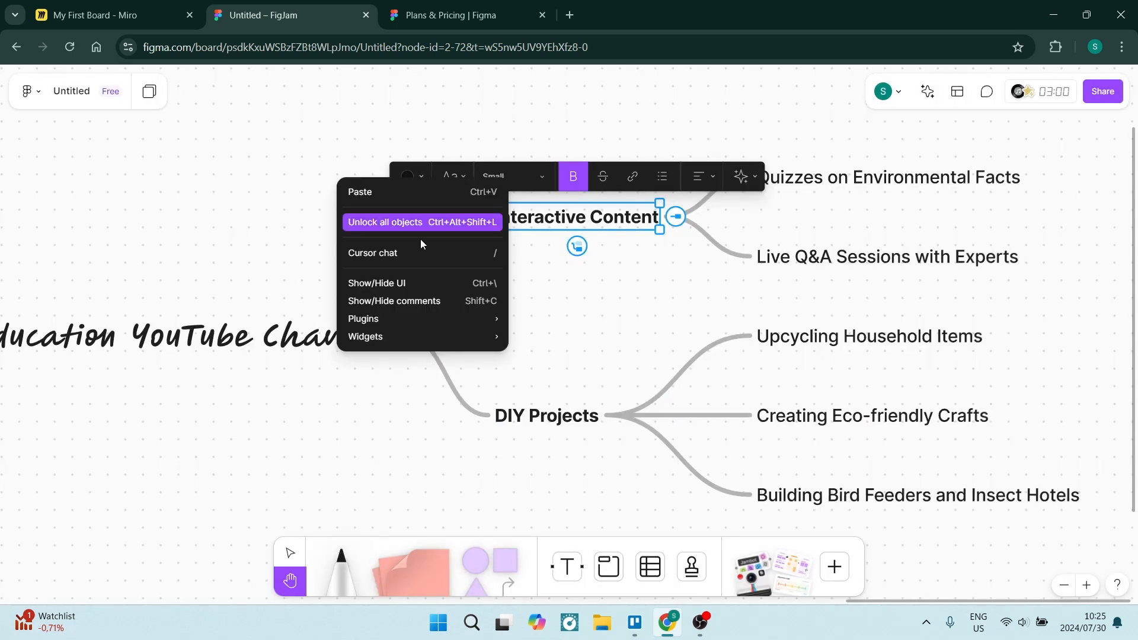
Browse FigJam's plugins, widgets and templates down to the Fun plugins like Figsplosion and Magic Marker.
{"action": "left_click", "coordinate": [529, 319]}
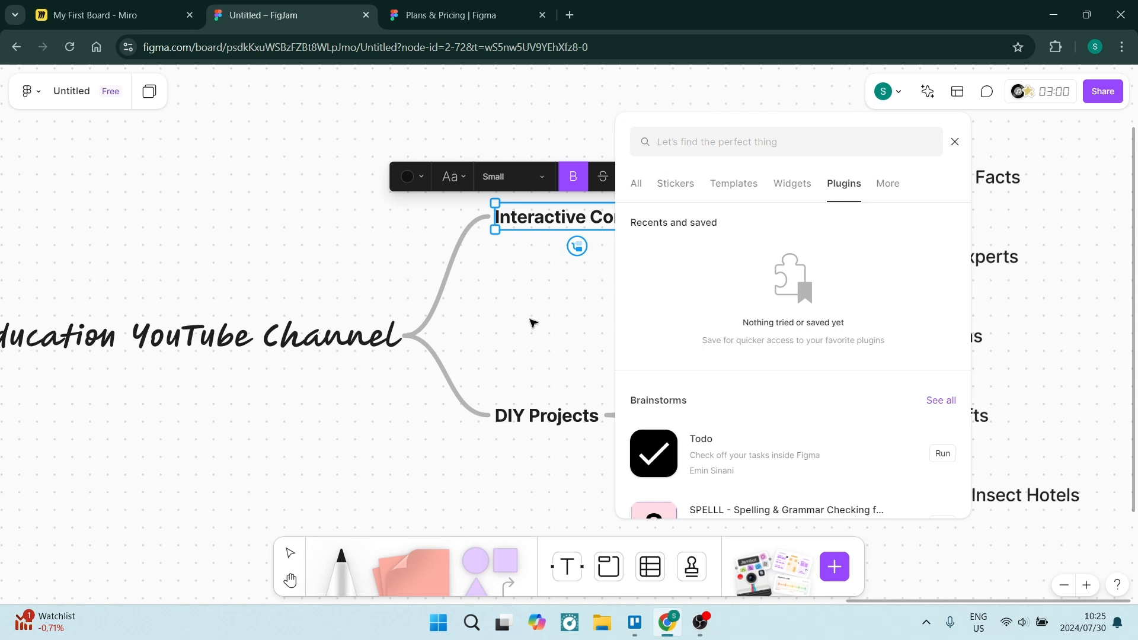
{"action": "scroll", "scroll_direction": "down", "scroll_amount": 3}
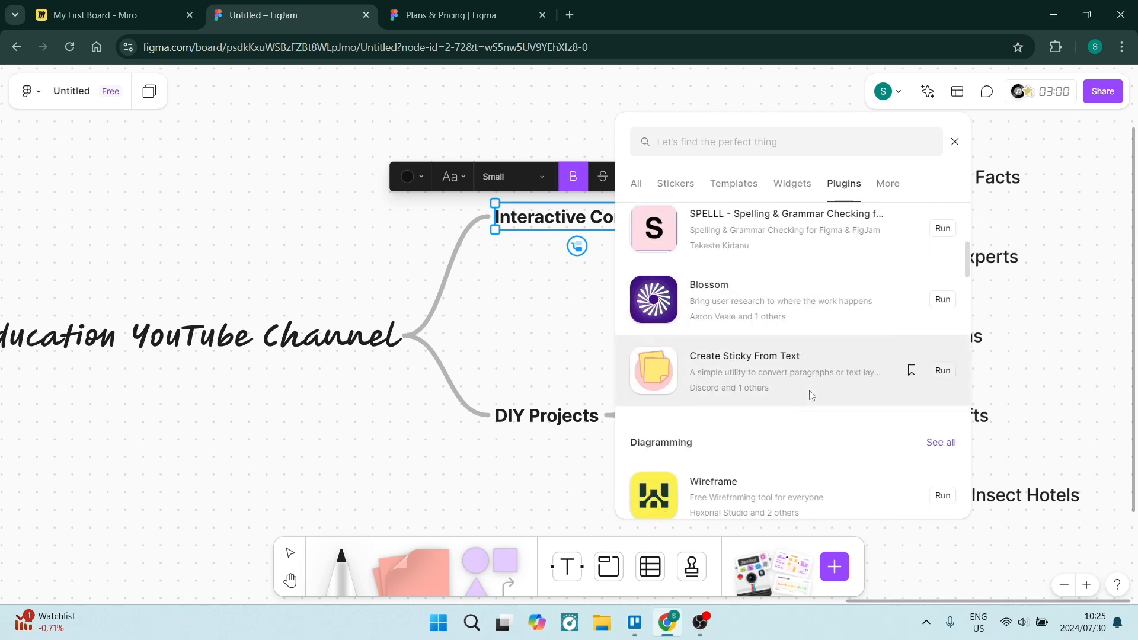
{"action": "scroll", "scroll_direction": "down", "scroll_amount": 3}
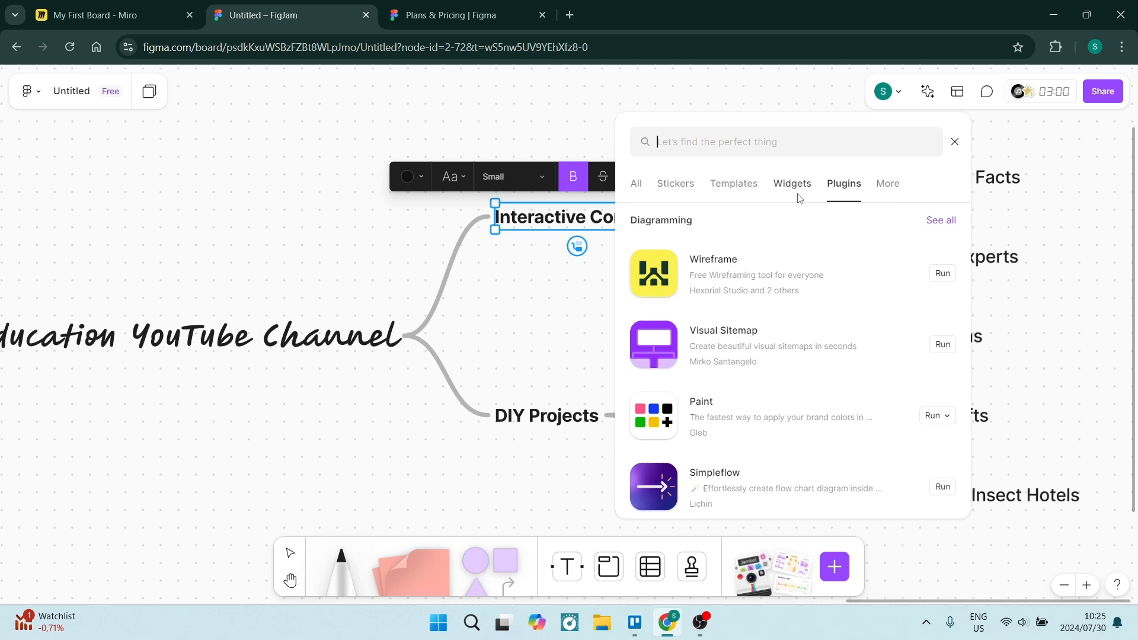
{"action": "left_click", "coordinate": [792, 183]}
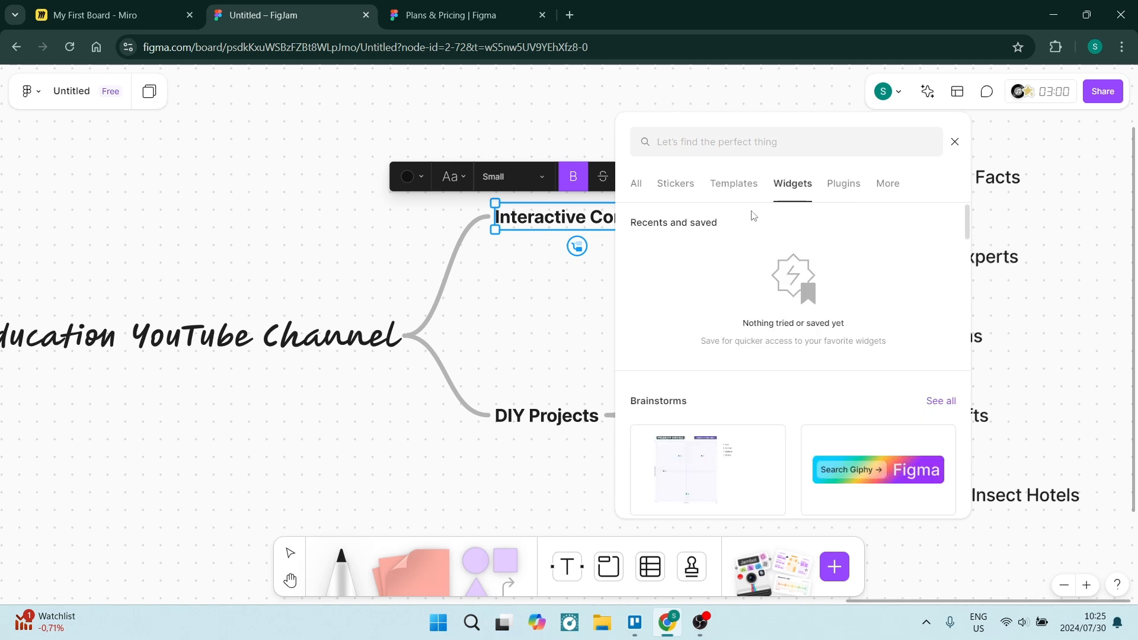
{"action": "left_click", "coordinate": [734, 182]}
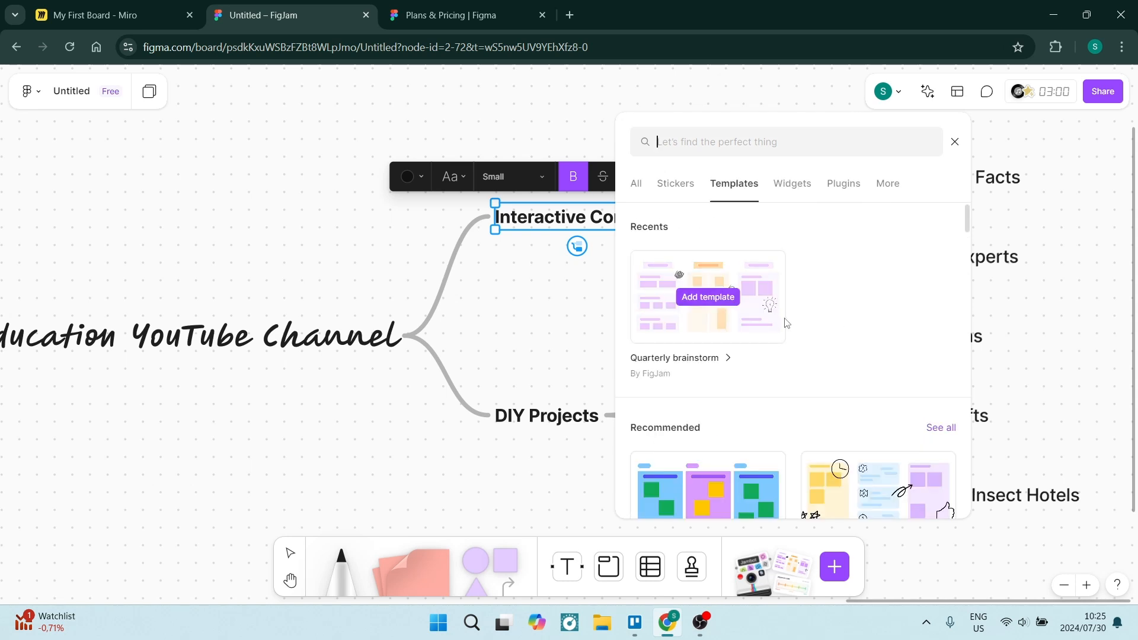
{"action": "left_click", "coordinate": [844, 182]}
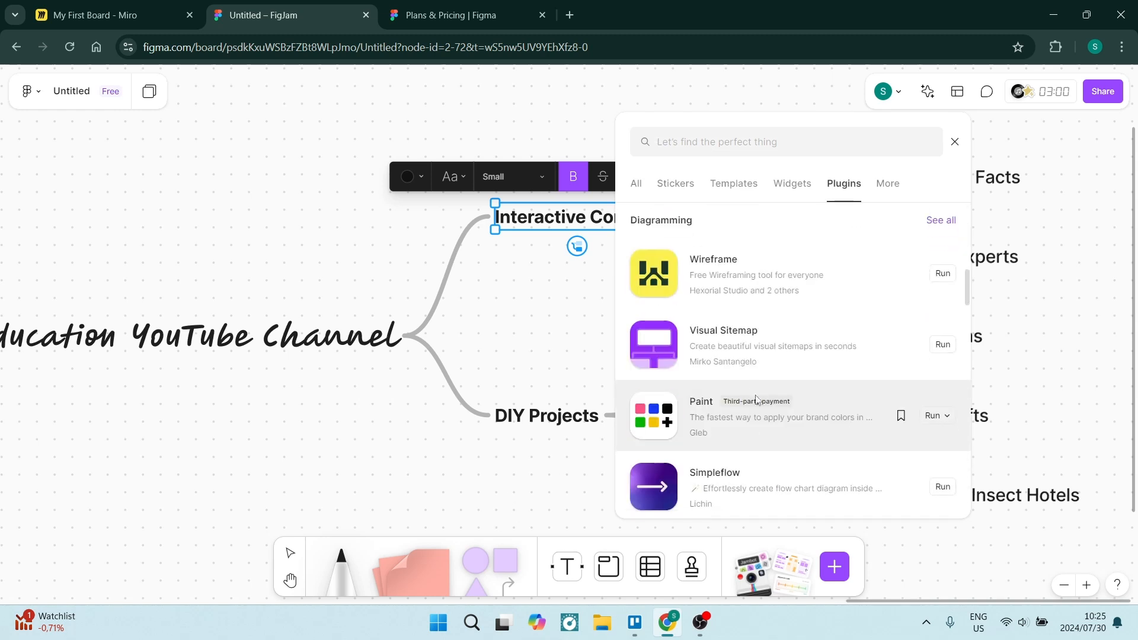
{"action": "scroll", "scroll_direction": "down", "scroll_amount": 3}
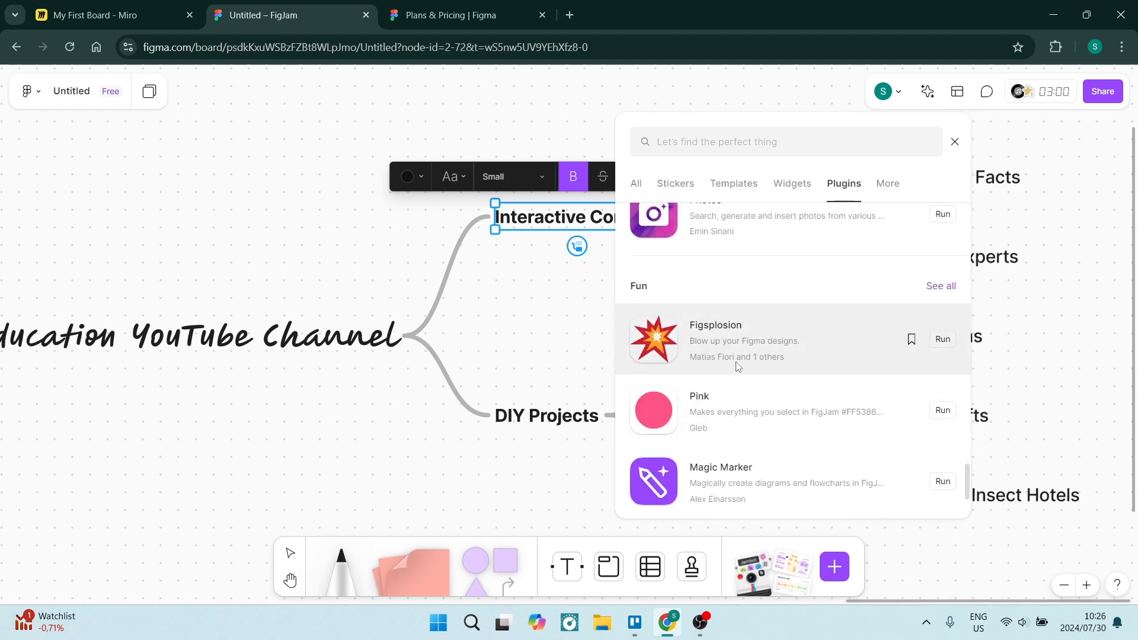
{"action": "mouse_move", "coordinate": [861, 329]}
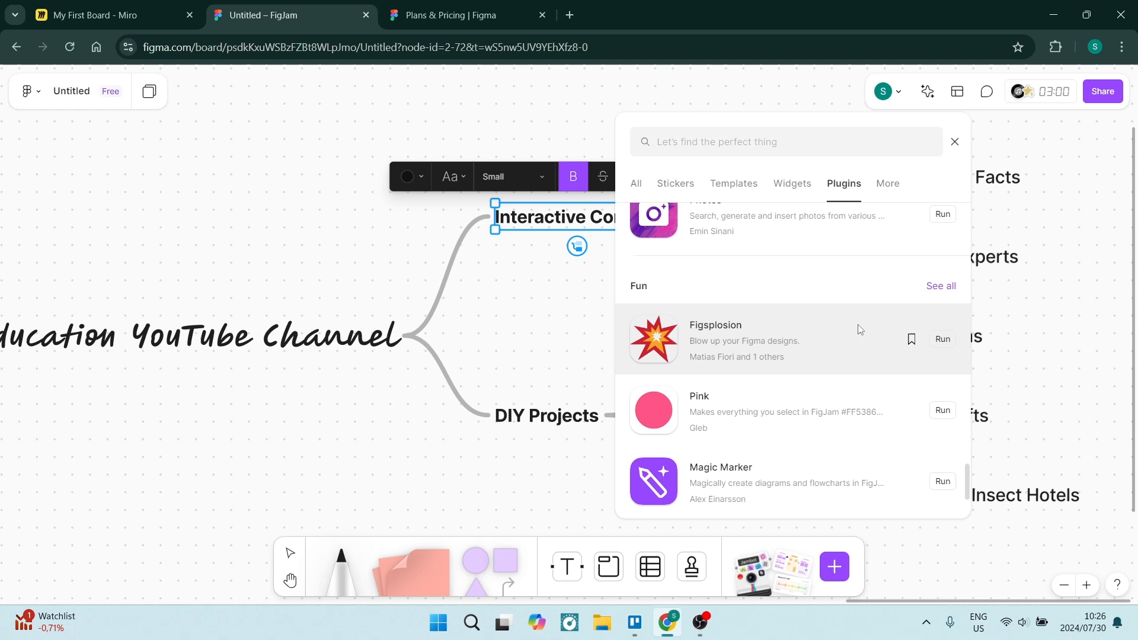
{"action": "mouse_move", "coordinate": [860, 173]}
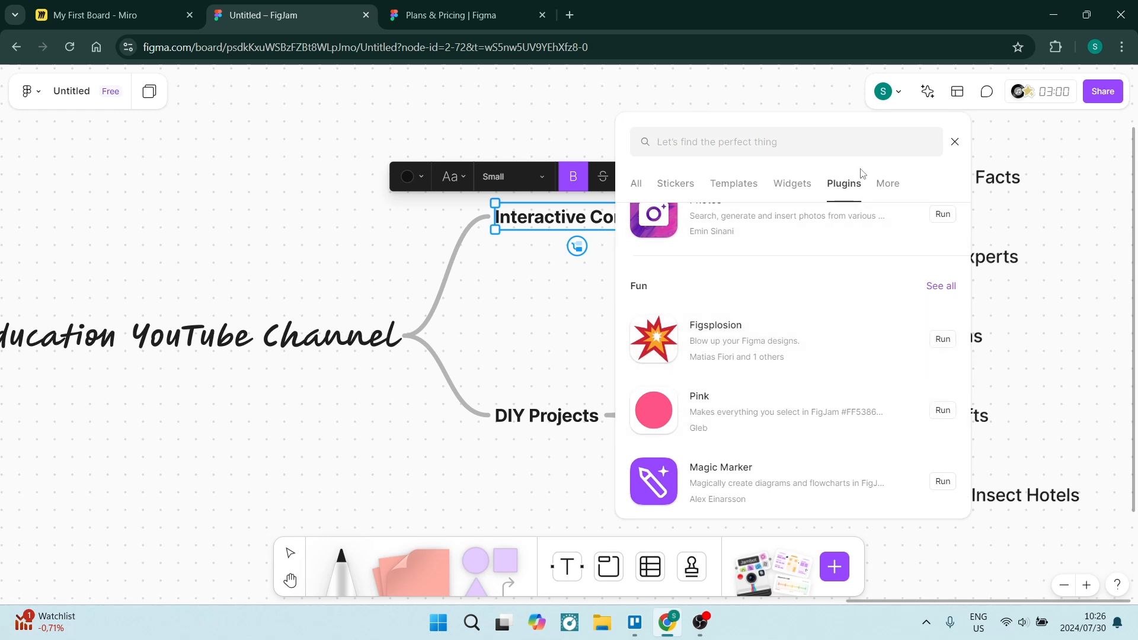
Switch back to the Miro board.
{"action": "left_click", "coordinate": [95, 16]}
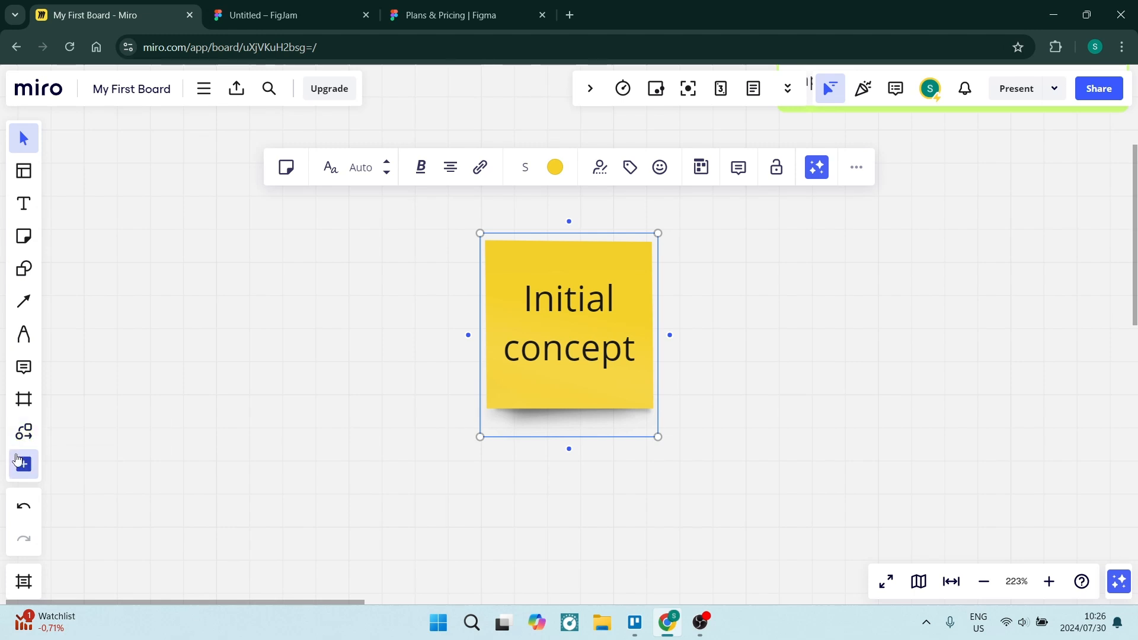
Browse Miro's Discover apps like Salesforce and GitHub, then bring up the plan upgrade options.
{"action": "left_click", "coordinate": [23, 465]}
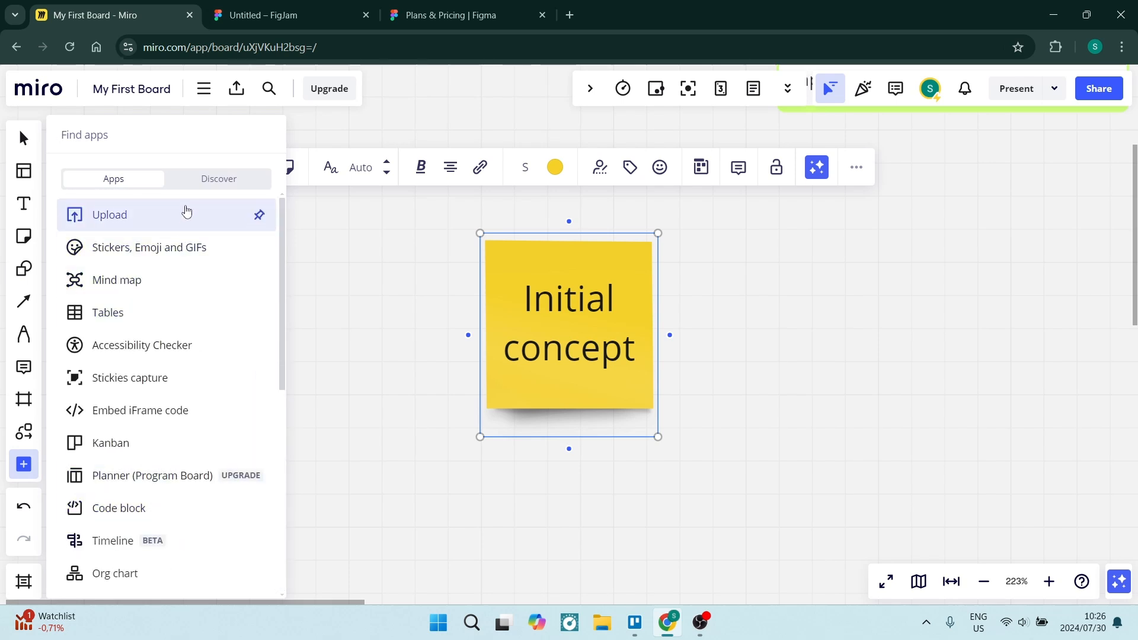
{"action": "left_click", "coordinate": [219, 178]}
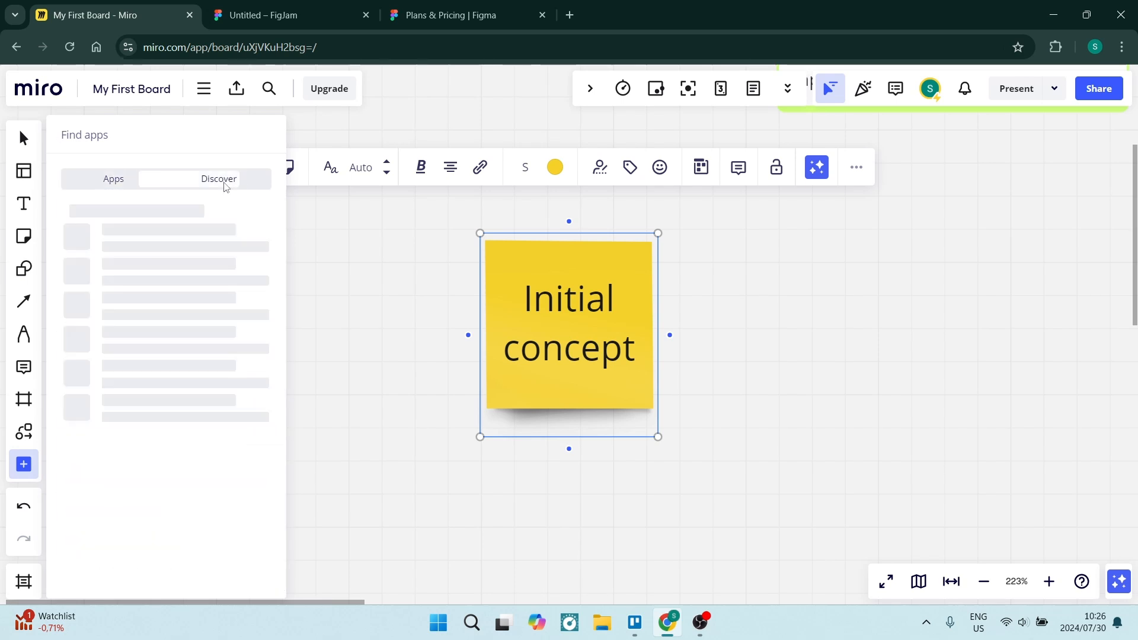
{"action": "left_click", "coordinate": [266, 15]}
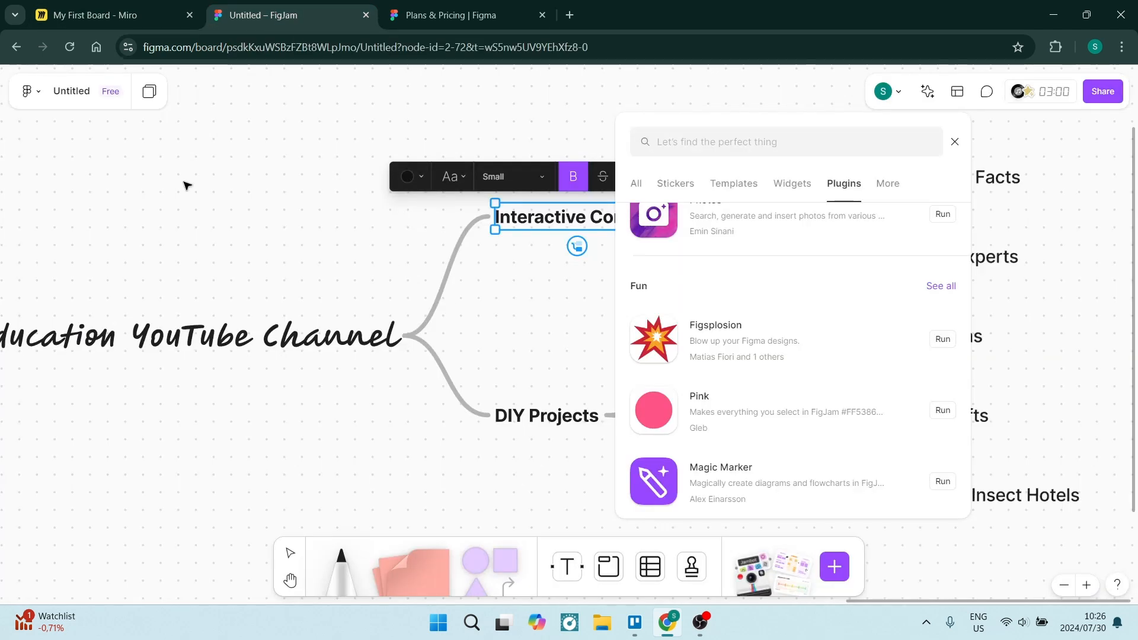
{"action": "left_click", "coordinate": [95, 16]}
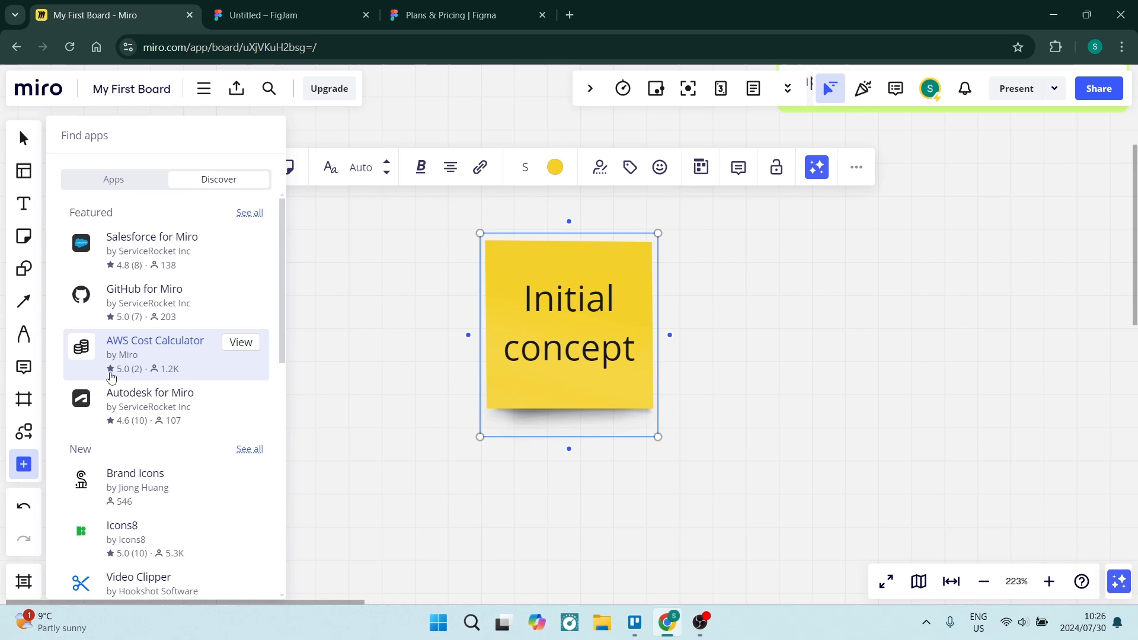
{"action": "left_click", "coordinate": [23, 465]}
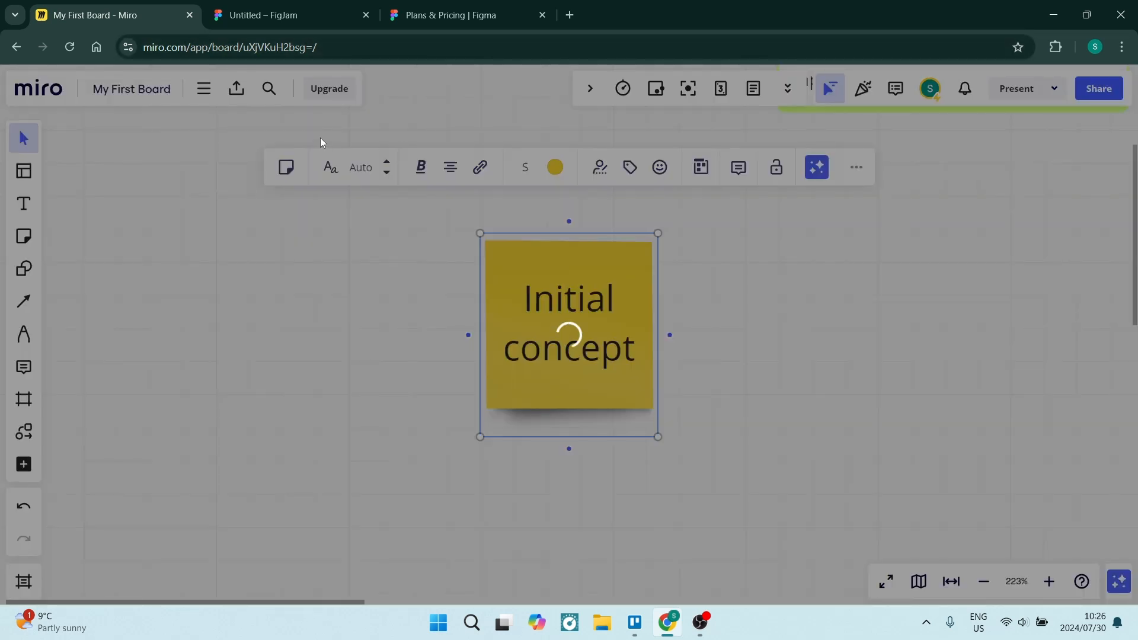
Compare Miro's Free, Starter, Business and Enterprise plan features, then go to Figma's pricing page.
{"action": "left_click", "coordinate": [330, 88]}
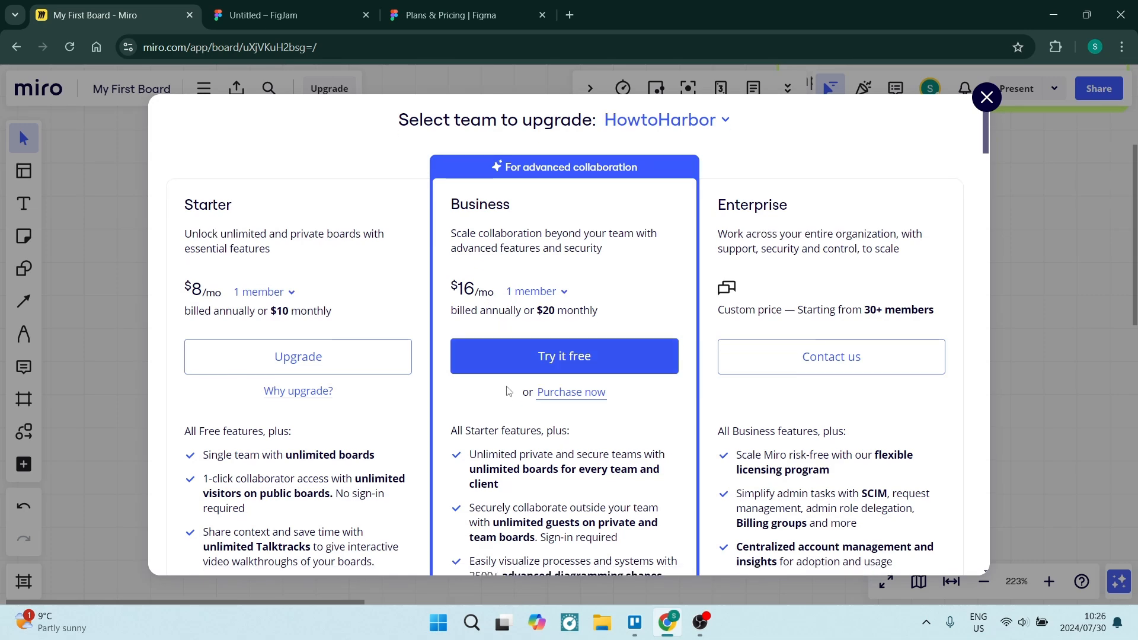
{"action": "scroll", "scroll_direction": "down", "scroll_amount": 3}
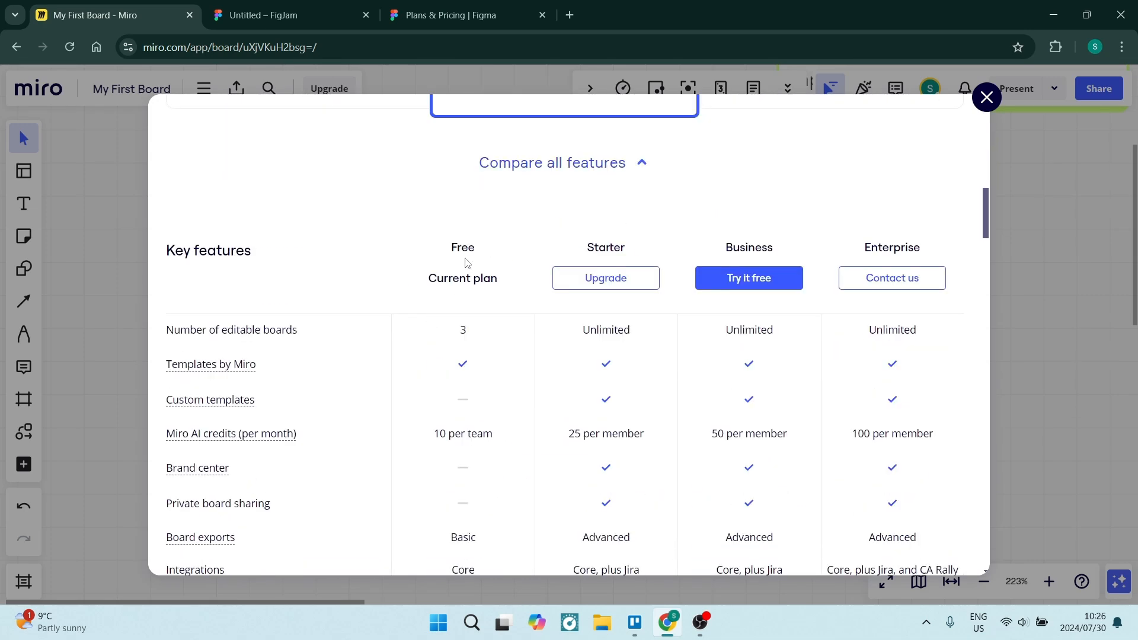
{"action": "scroll", "scroll_direction": "down", "scroll_amount": 3}
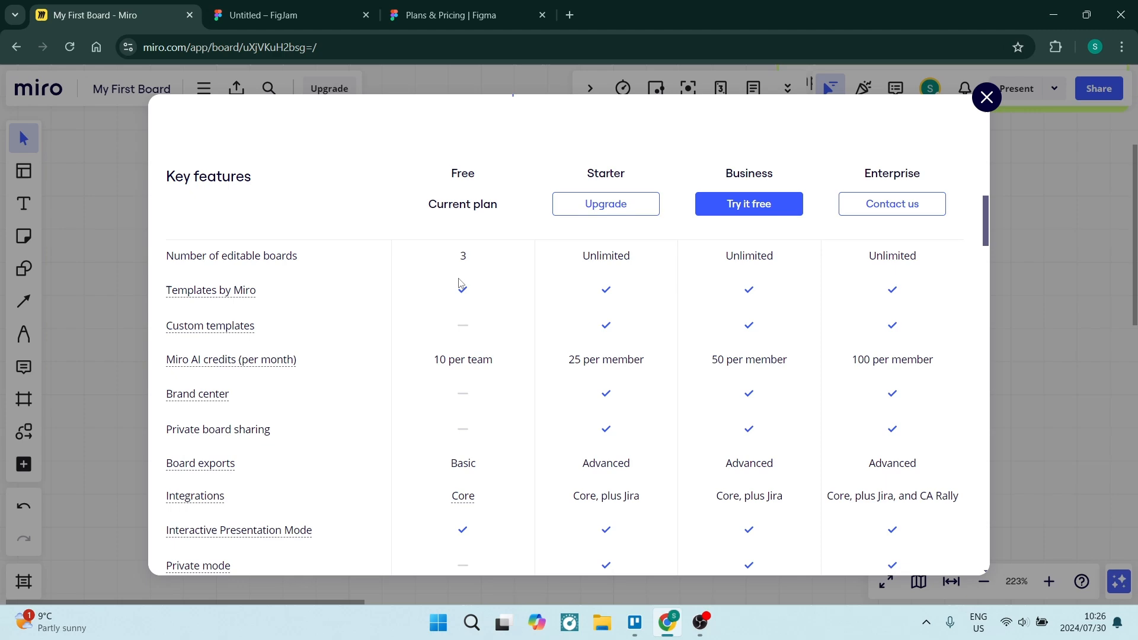
{"action": "scroll", "scroll_direction": "down", "scroll_amount": 3}
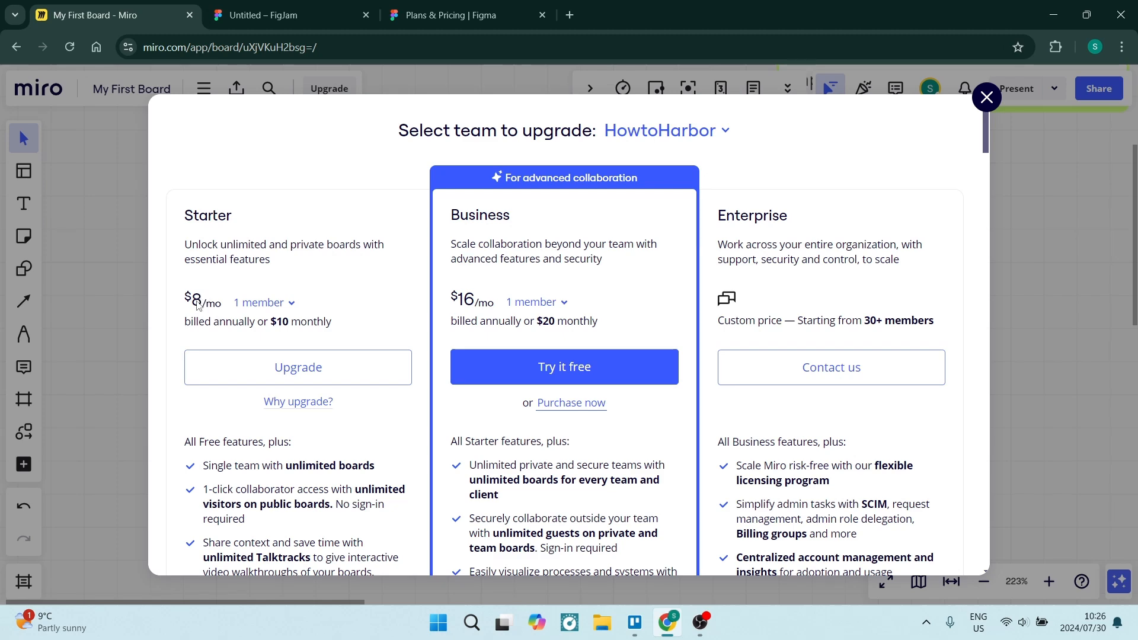
{"action": "scroll", "scroll_direction": "down", "scroll_amount": 3}
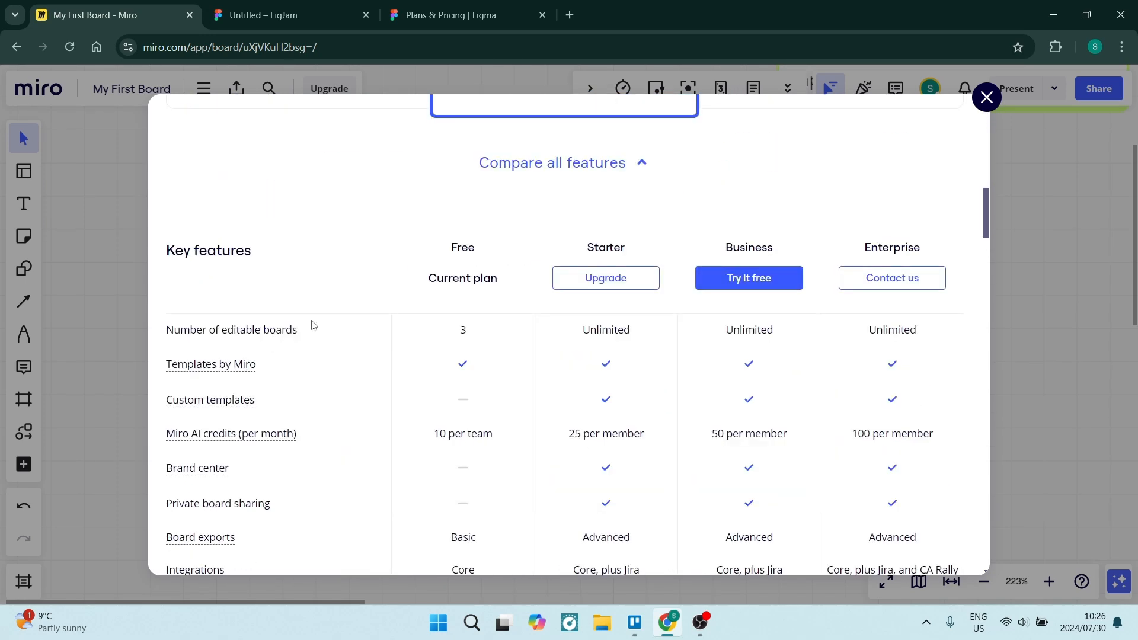
{"action": "scroll", "scroll_direction": "down", "scroll_amount": 3}
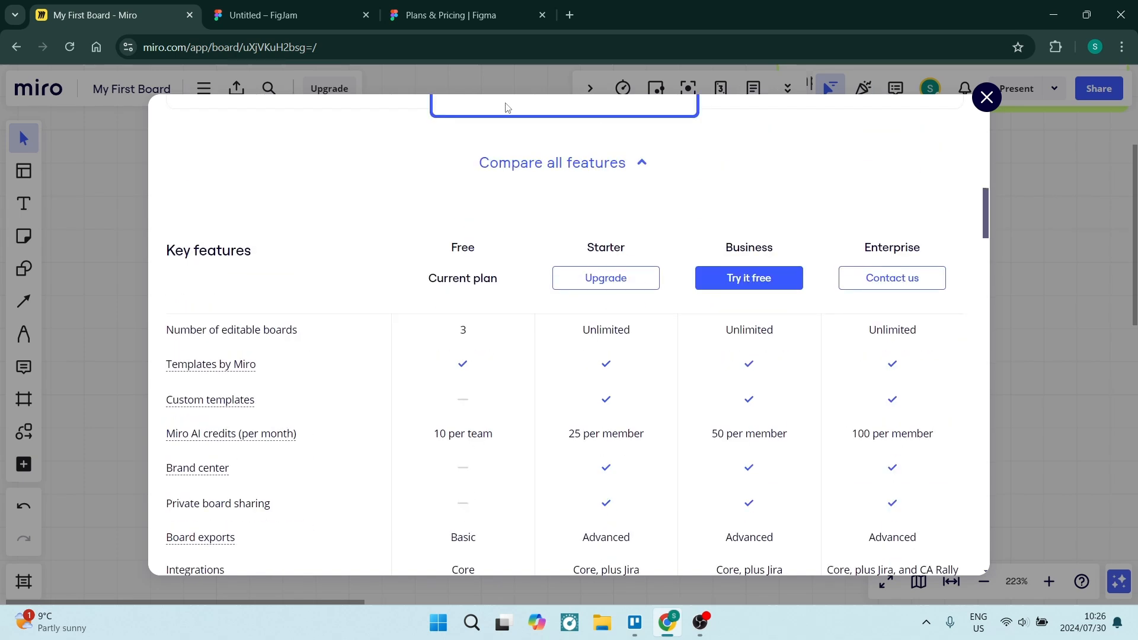
{"action": "left_click", "coordinate": [451, 16]}
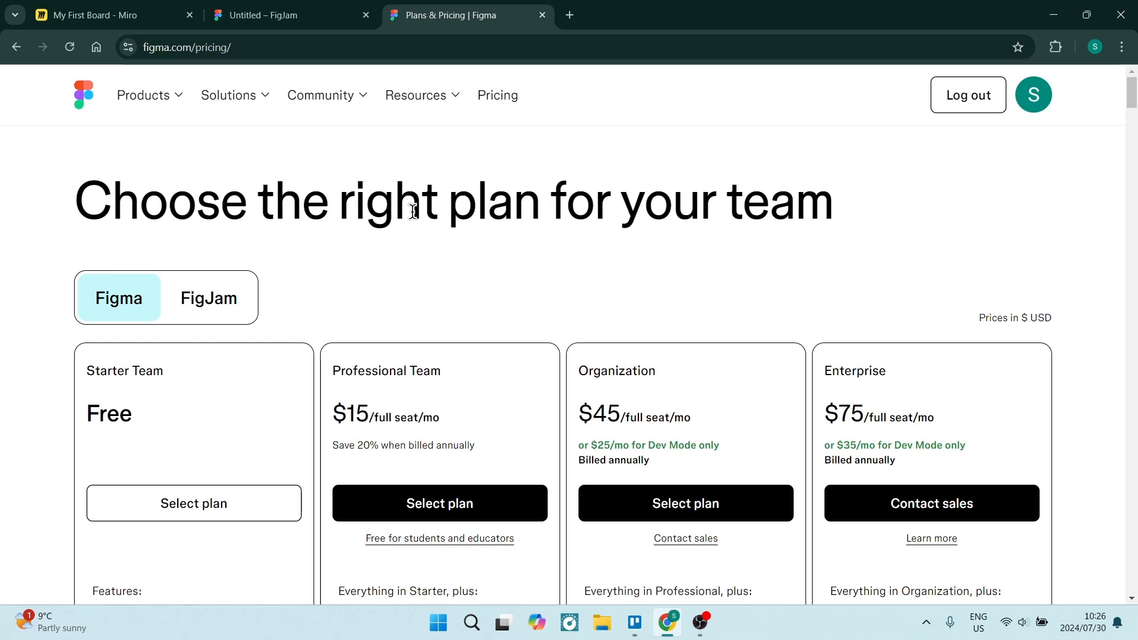
Review Figma's Starter and Professional ($15) plan features, then return to Miro's plan comparison.
{"action": "scroll", "scroll_direction": "down", "scroll_amount": 3}
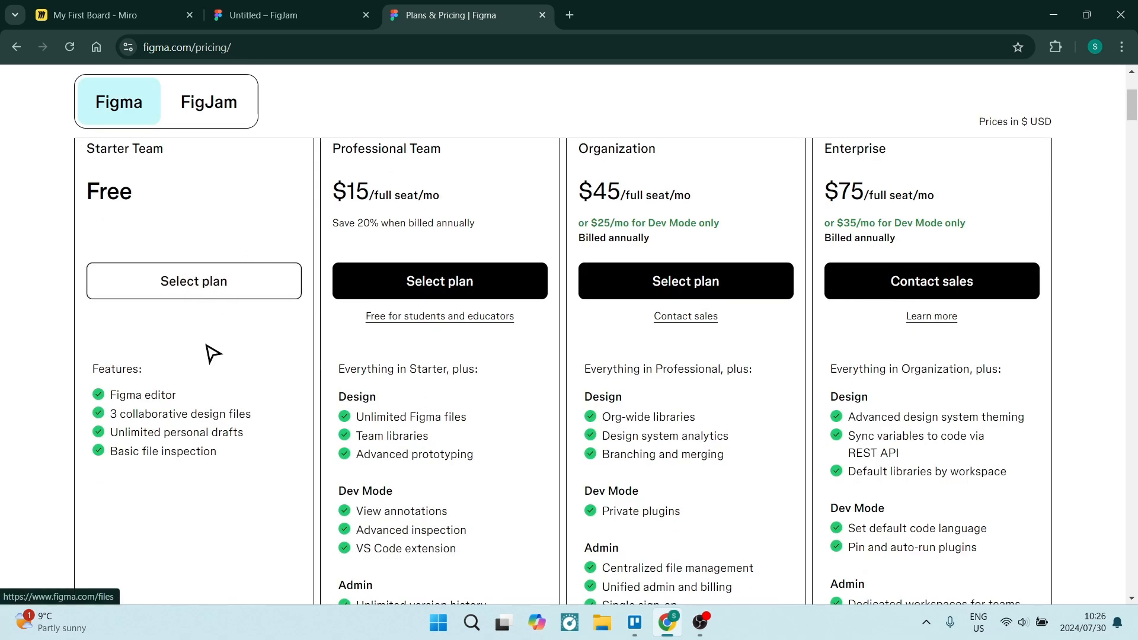
{"action": "mouse_move", "coordinate": [200, 409]}
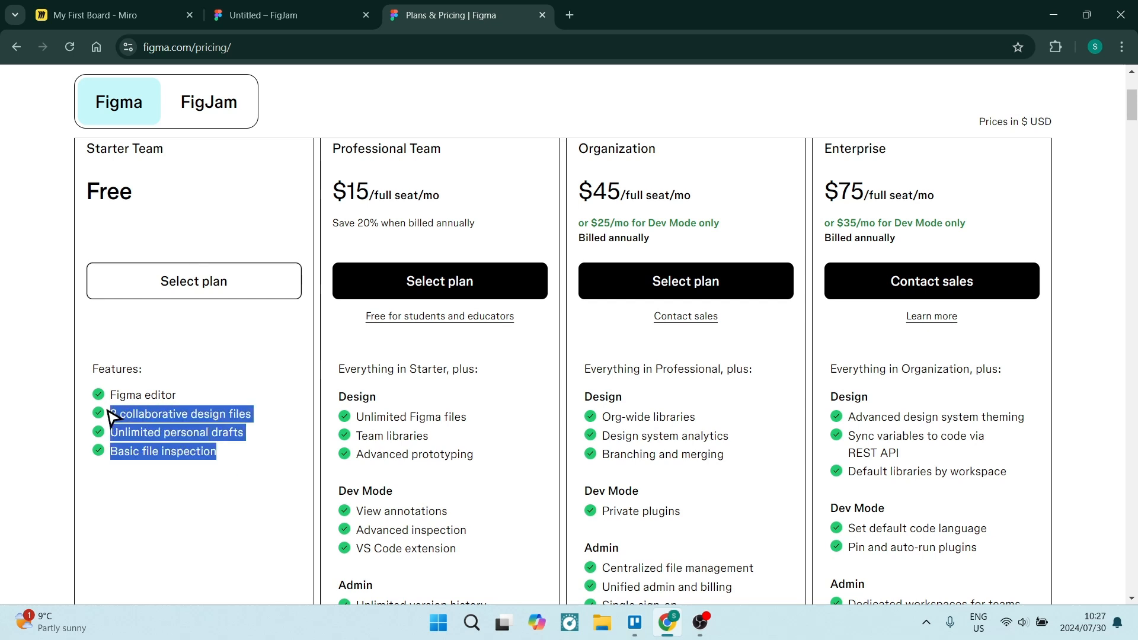
{"action": "left_click", "coordinate": [430, 190]}
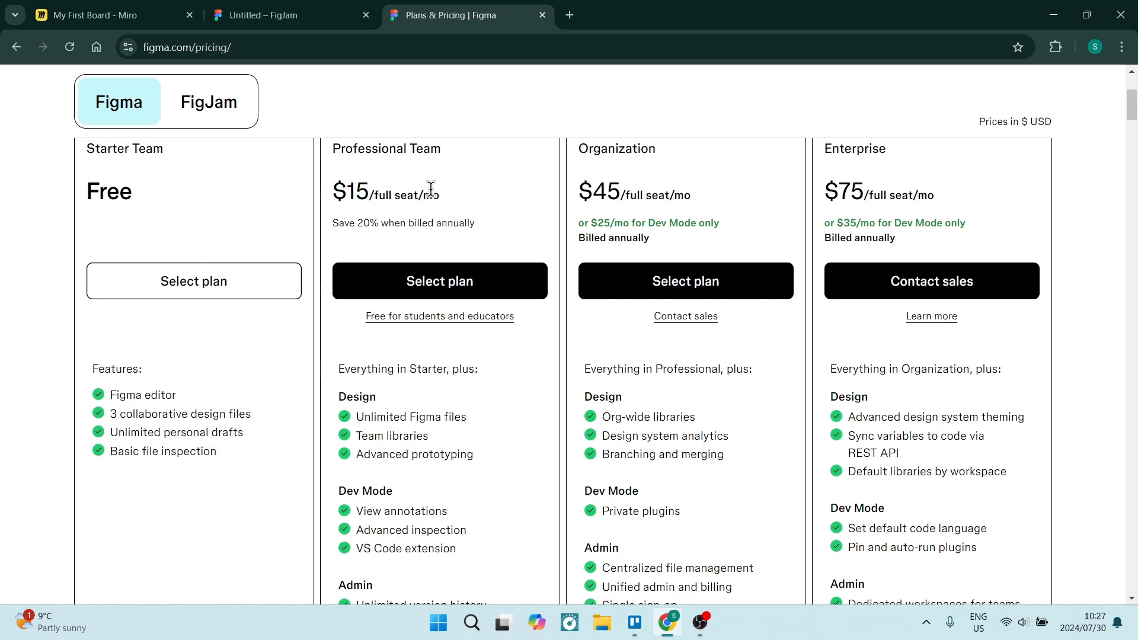
{"action": "double_click", "coordinate": [354, 191]}
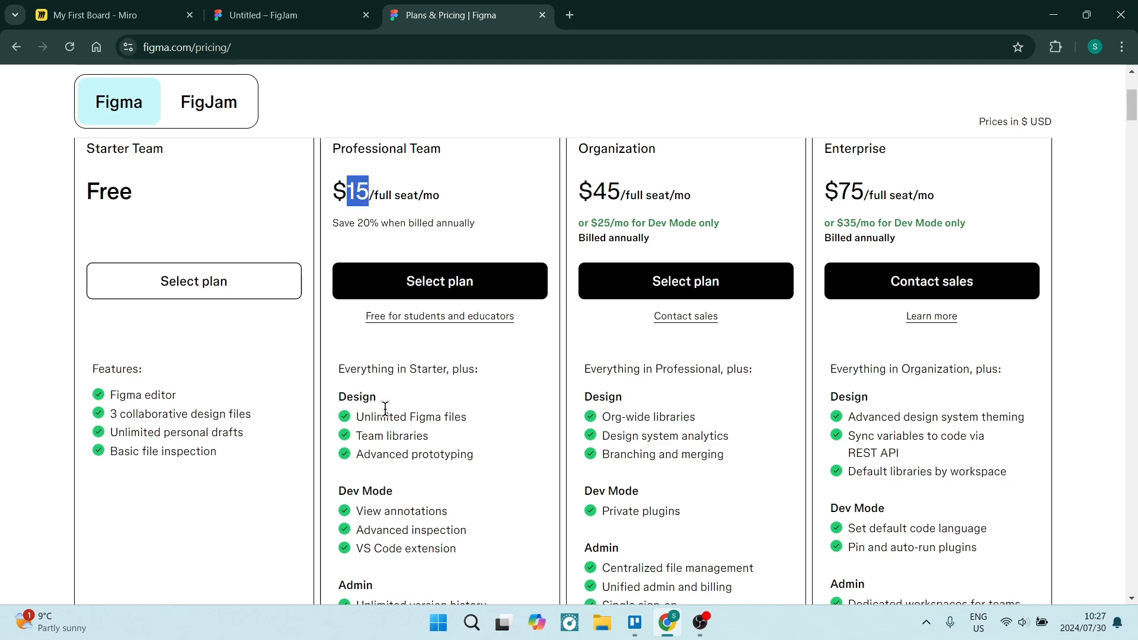
{"action": "scroll", "scroll_direction": "down", "scroll_amount": 3}
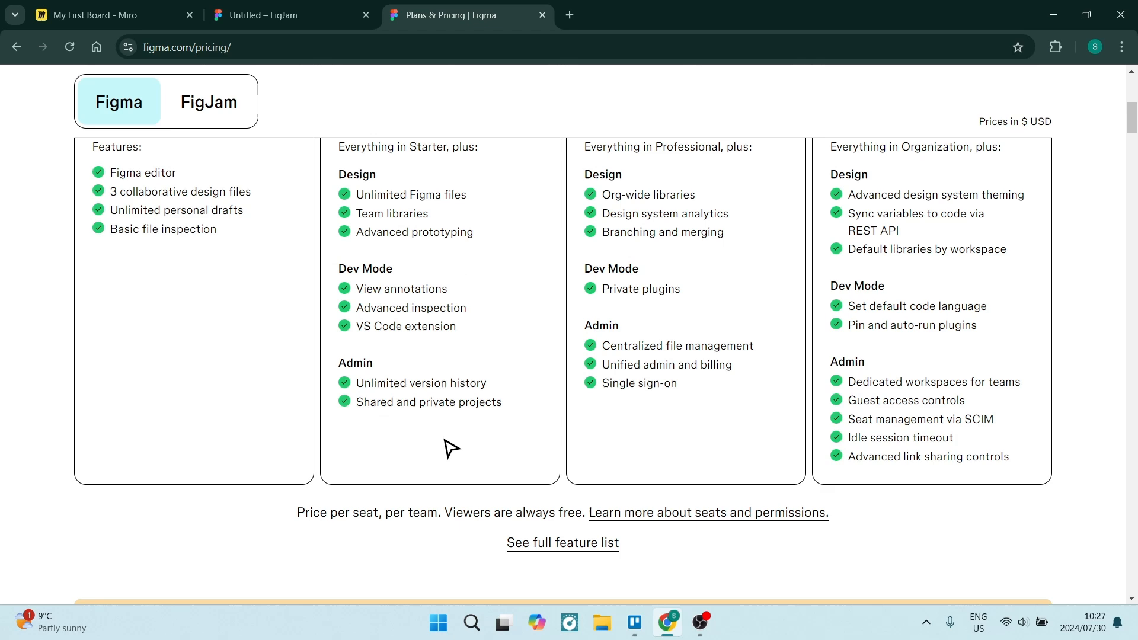
{"action": "left_click", "coordinate": [95, 15]}
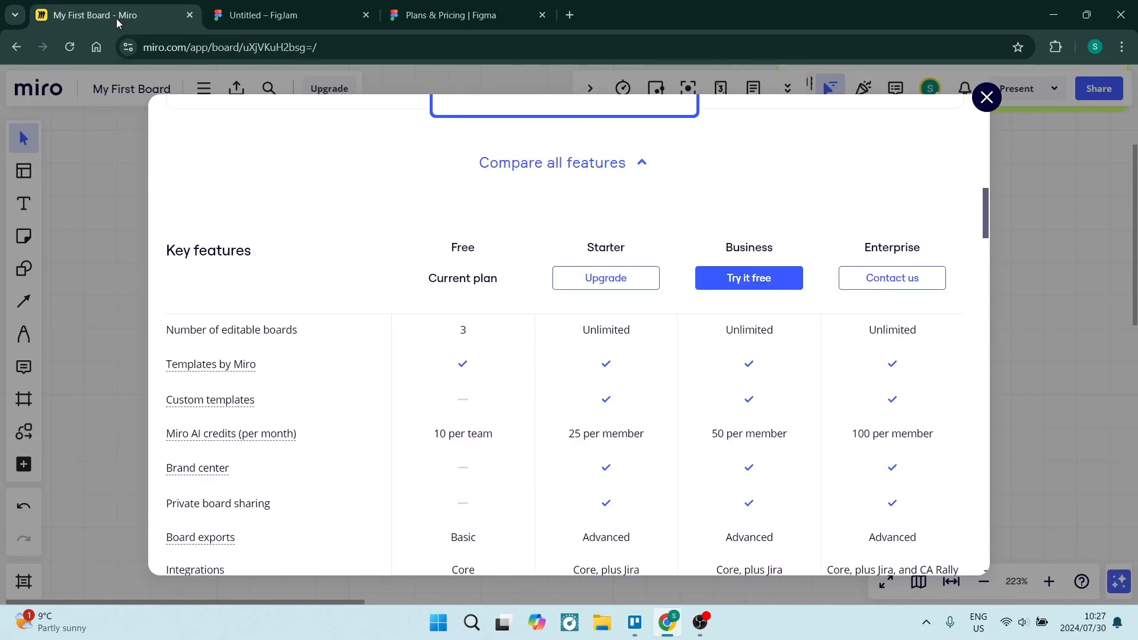
Close Miro's upgrade dialog and FigJam's resources panel, landing back on the Initial concept board.
{"action": "left_click", "coordinate": [987, 97]}
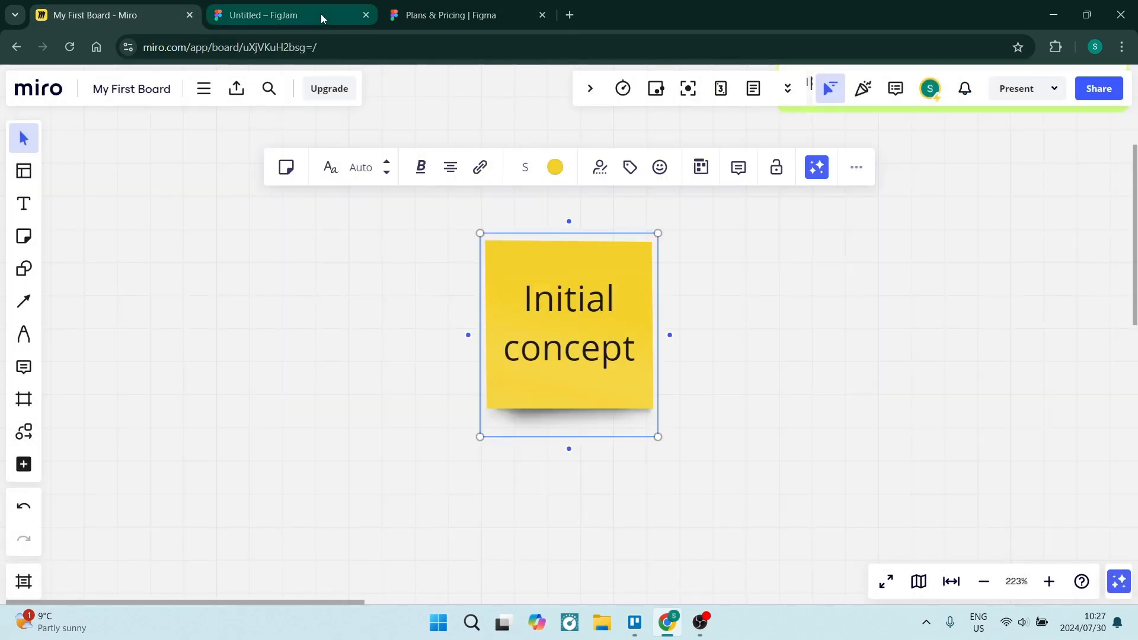
{"action": "left_click", "coordinate": [275, 16]}
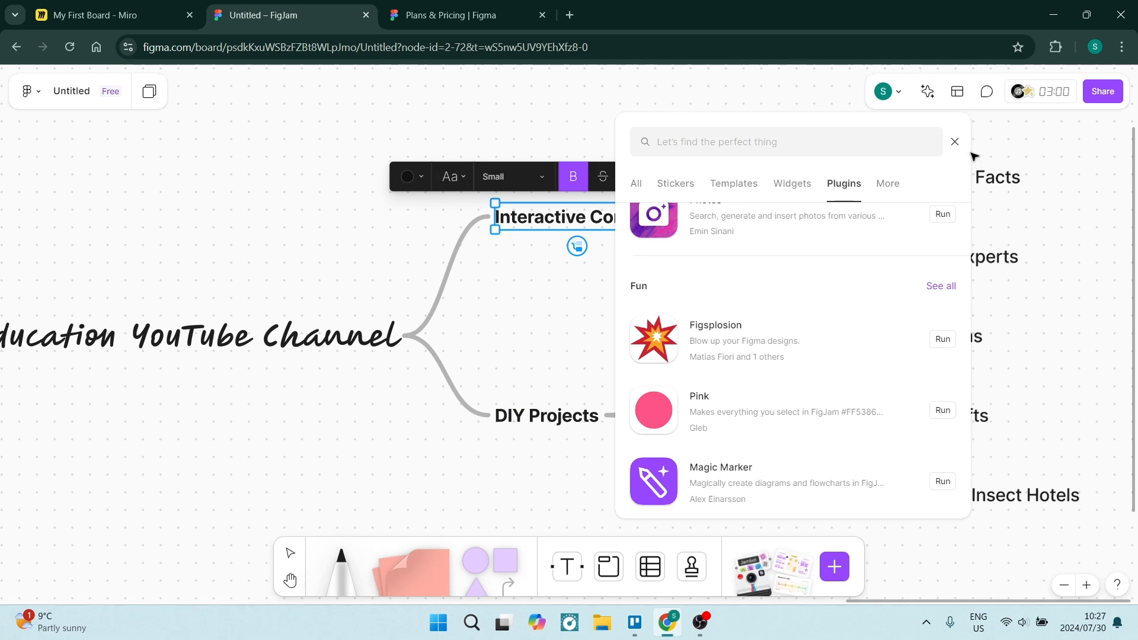
{"action": "left_click", "coordinate": [955, 142]}
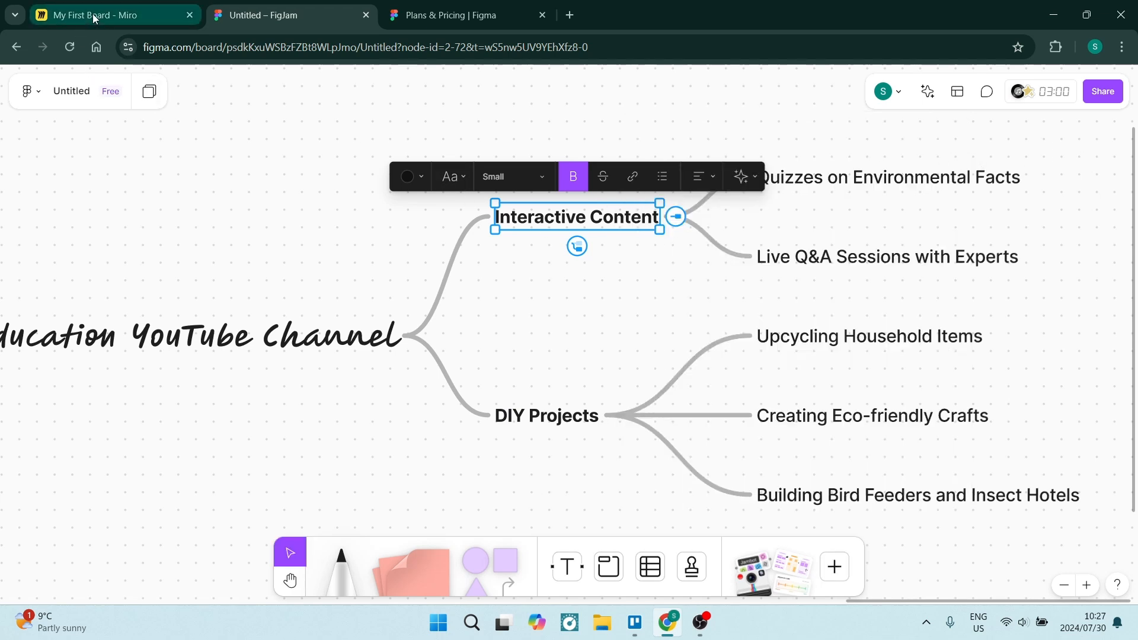
{"action": "left_click", "coordinate": [95, 15]}
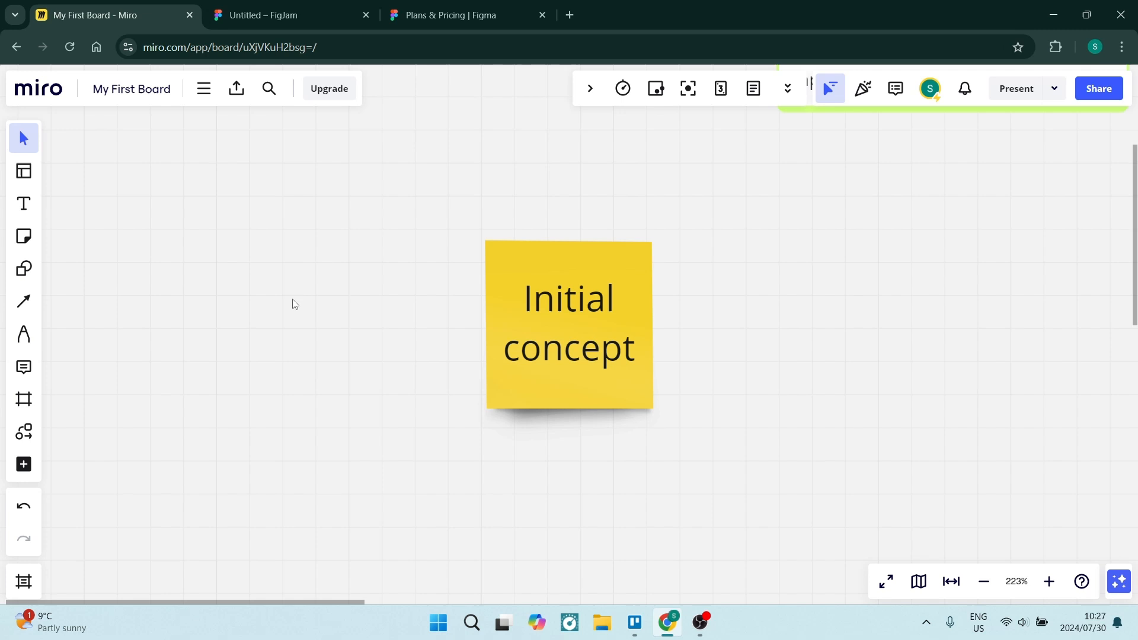
{"action": "mouse_move", "coordinate": [391, 284]}
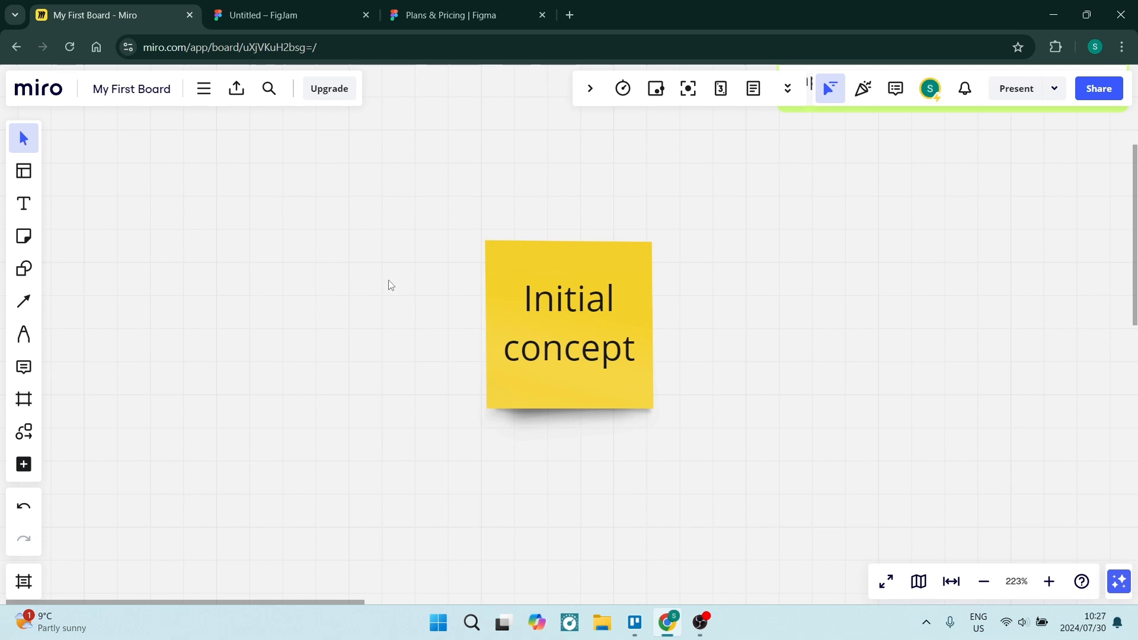
{"action": "mouse_move", "coordinate": [272, 270]}
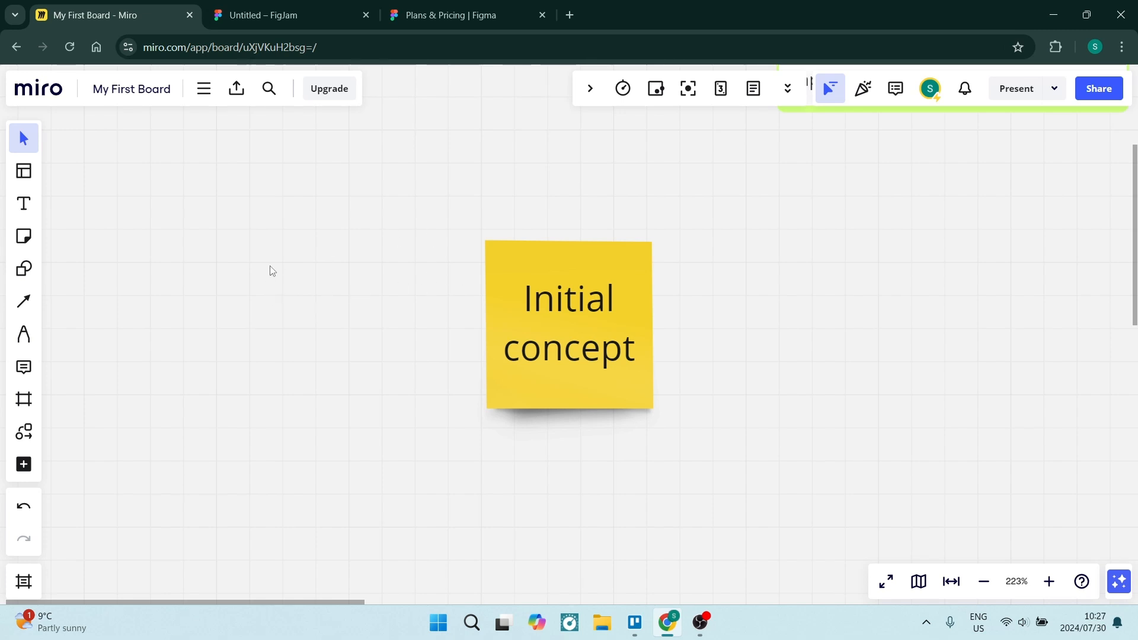